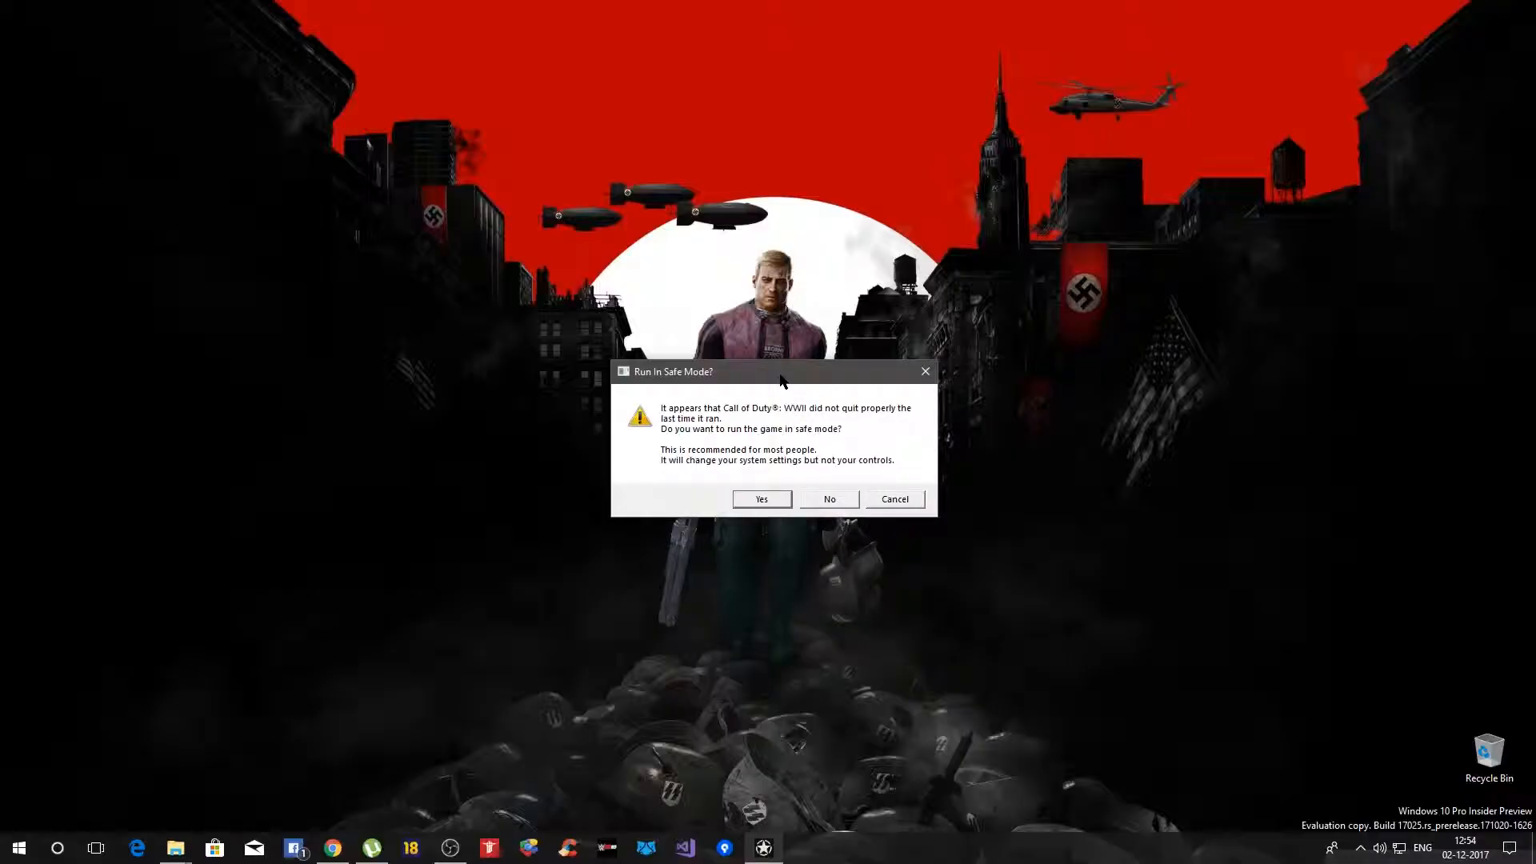
pyautogui.moveTo(754, 440)
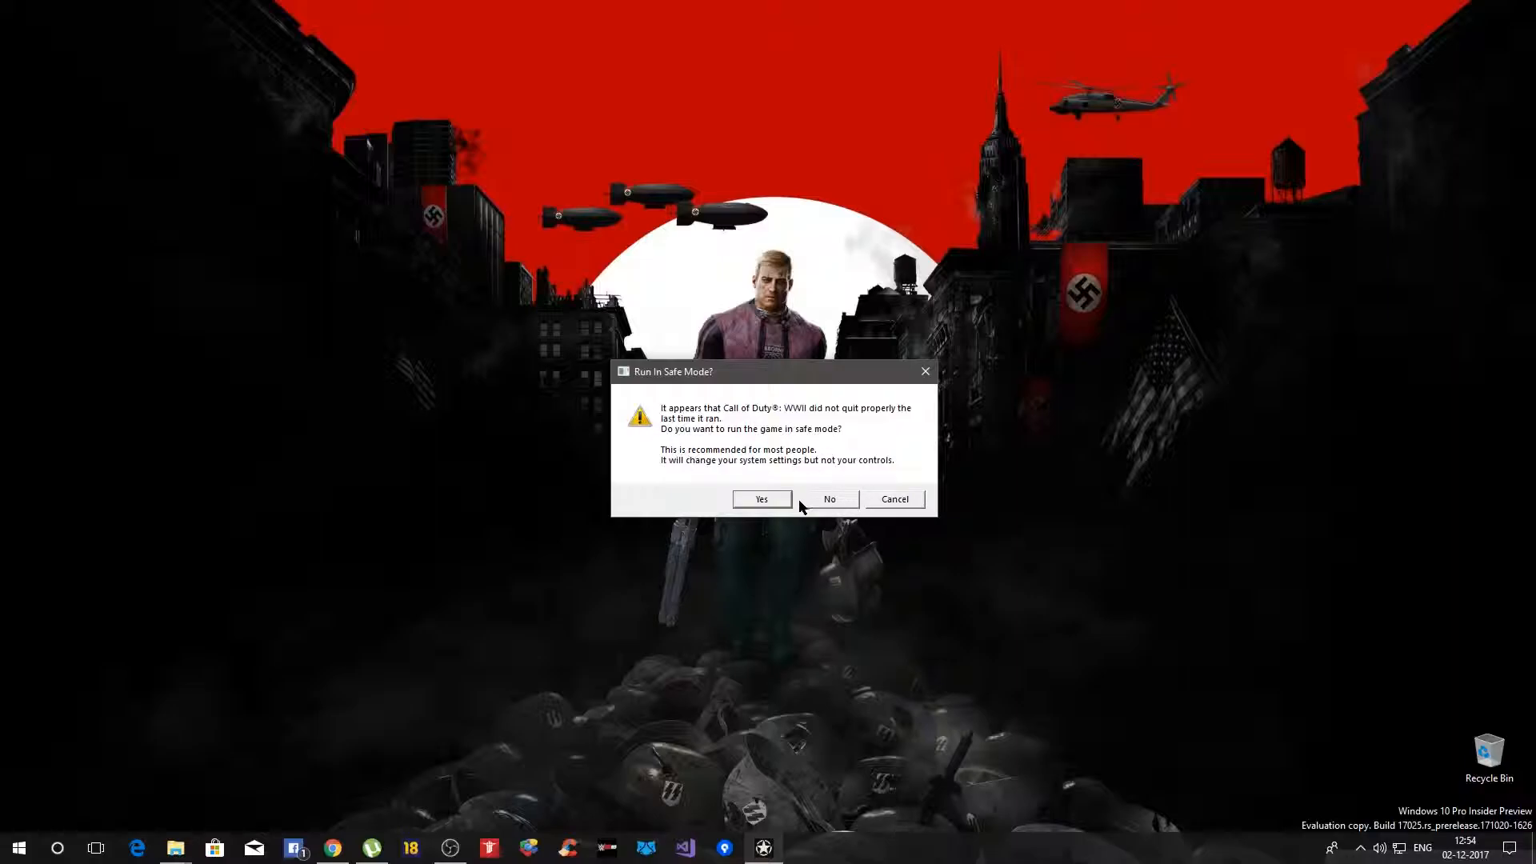
# Decline safe mode and accept optimal settings to reach the Chinese main menu.
pyautogui.click(828, 499)
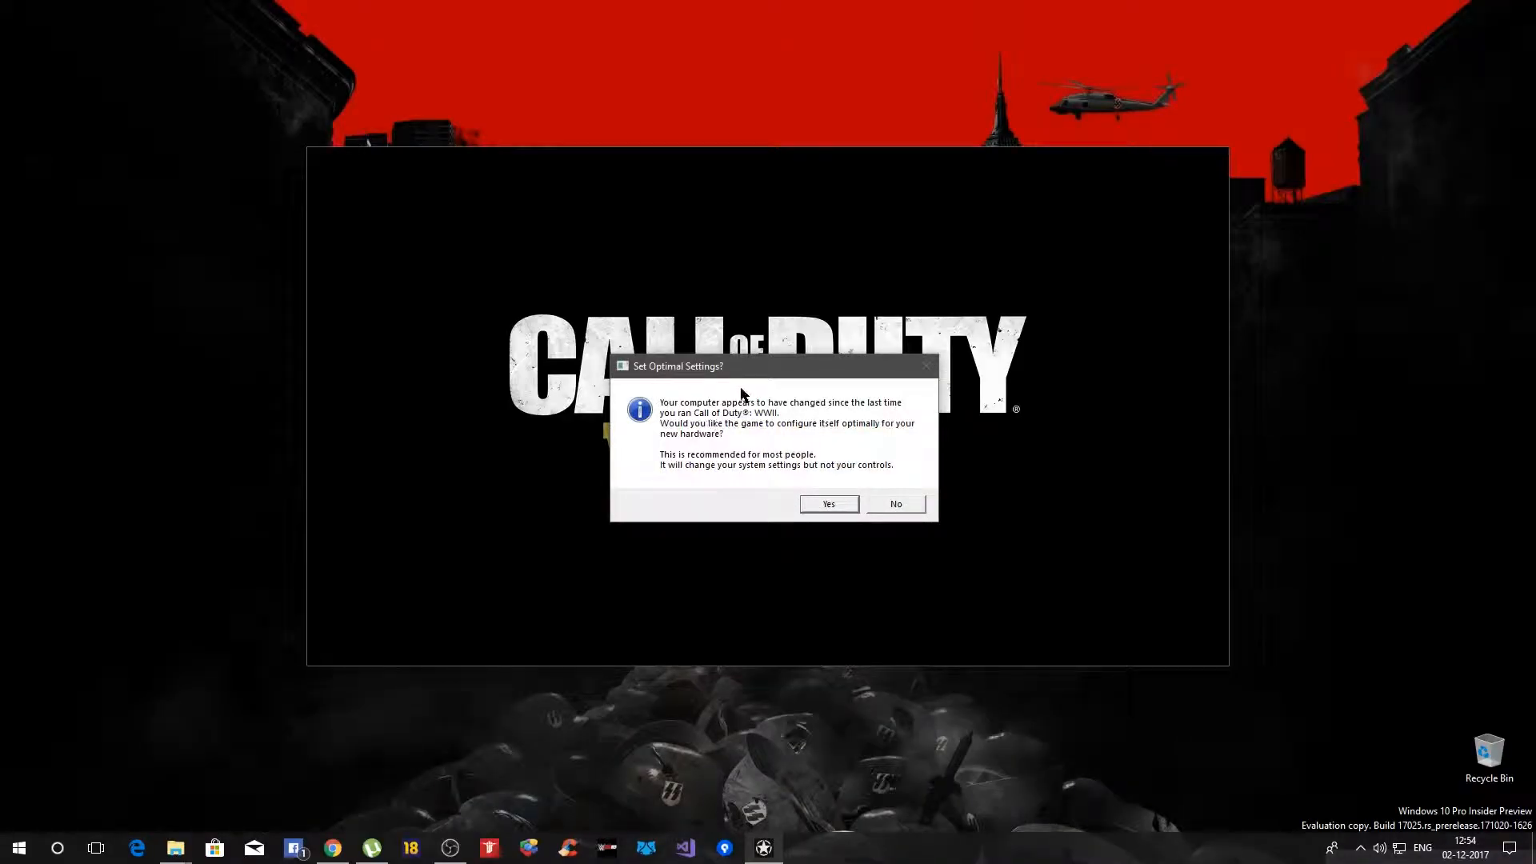
pyautogui.moveTo(776, 433)
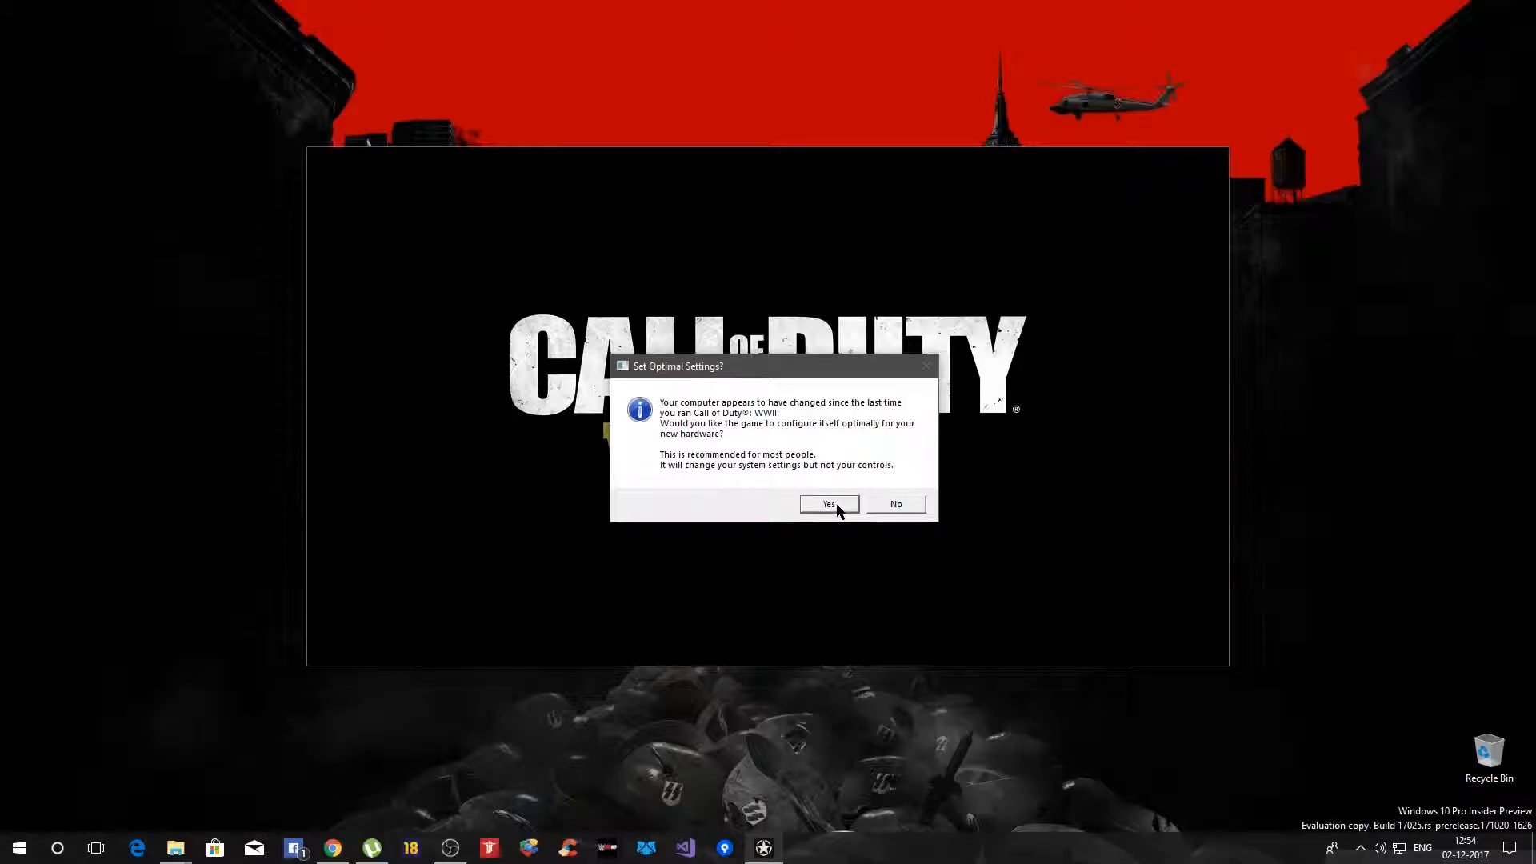
pyautogui.click(828, 503)
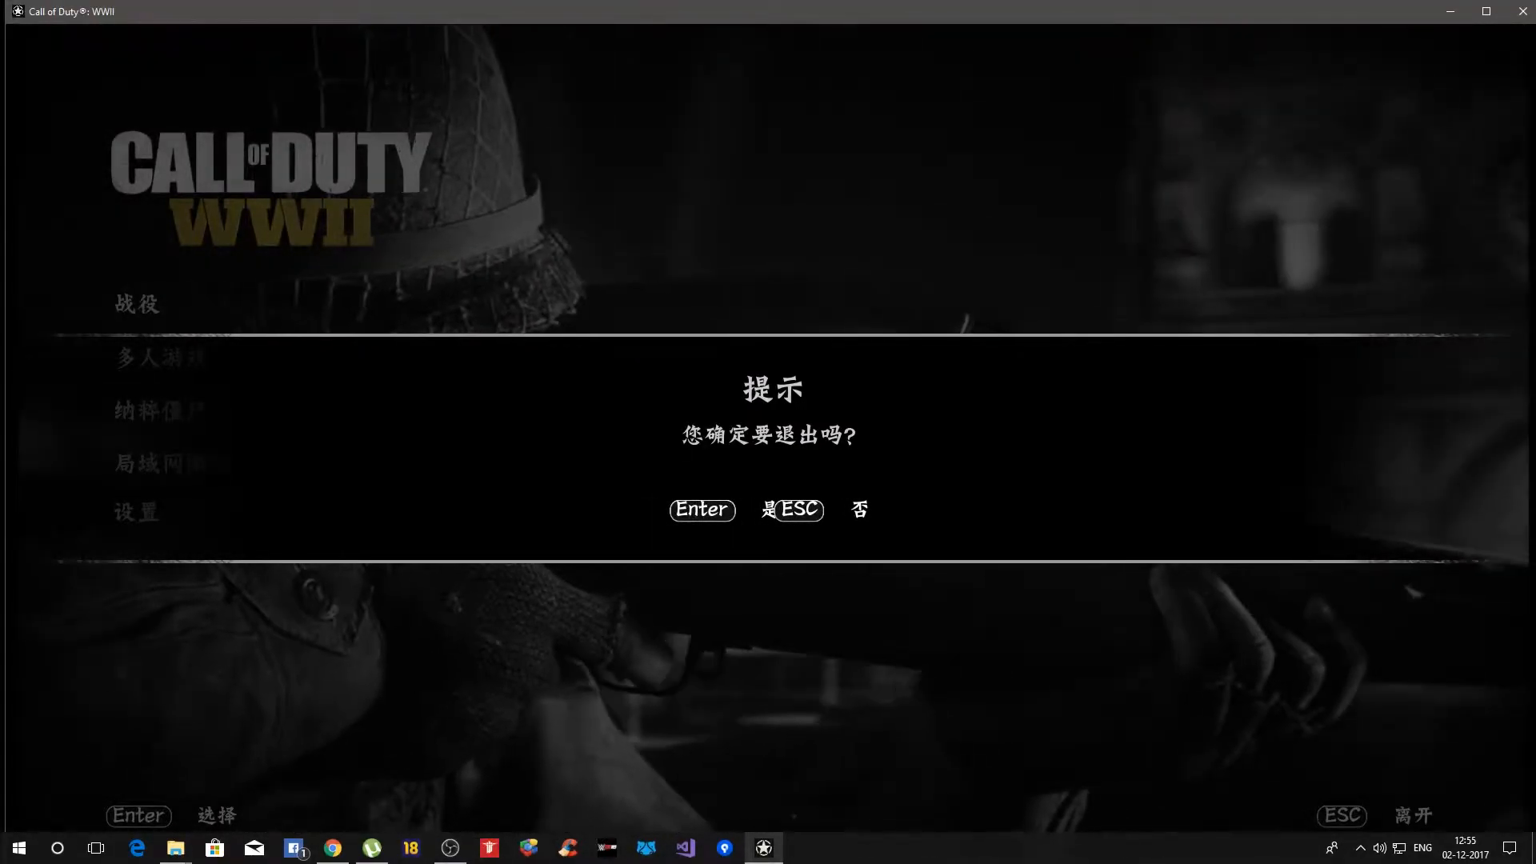
# Quit the game and rename simplified_chinese to simplified_chinese_back in the install folder.
pyautogui.click(701, 510)
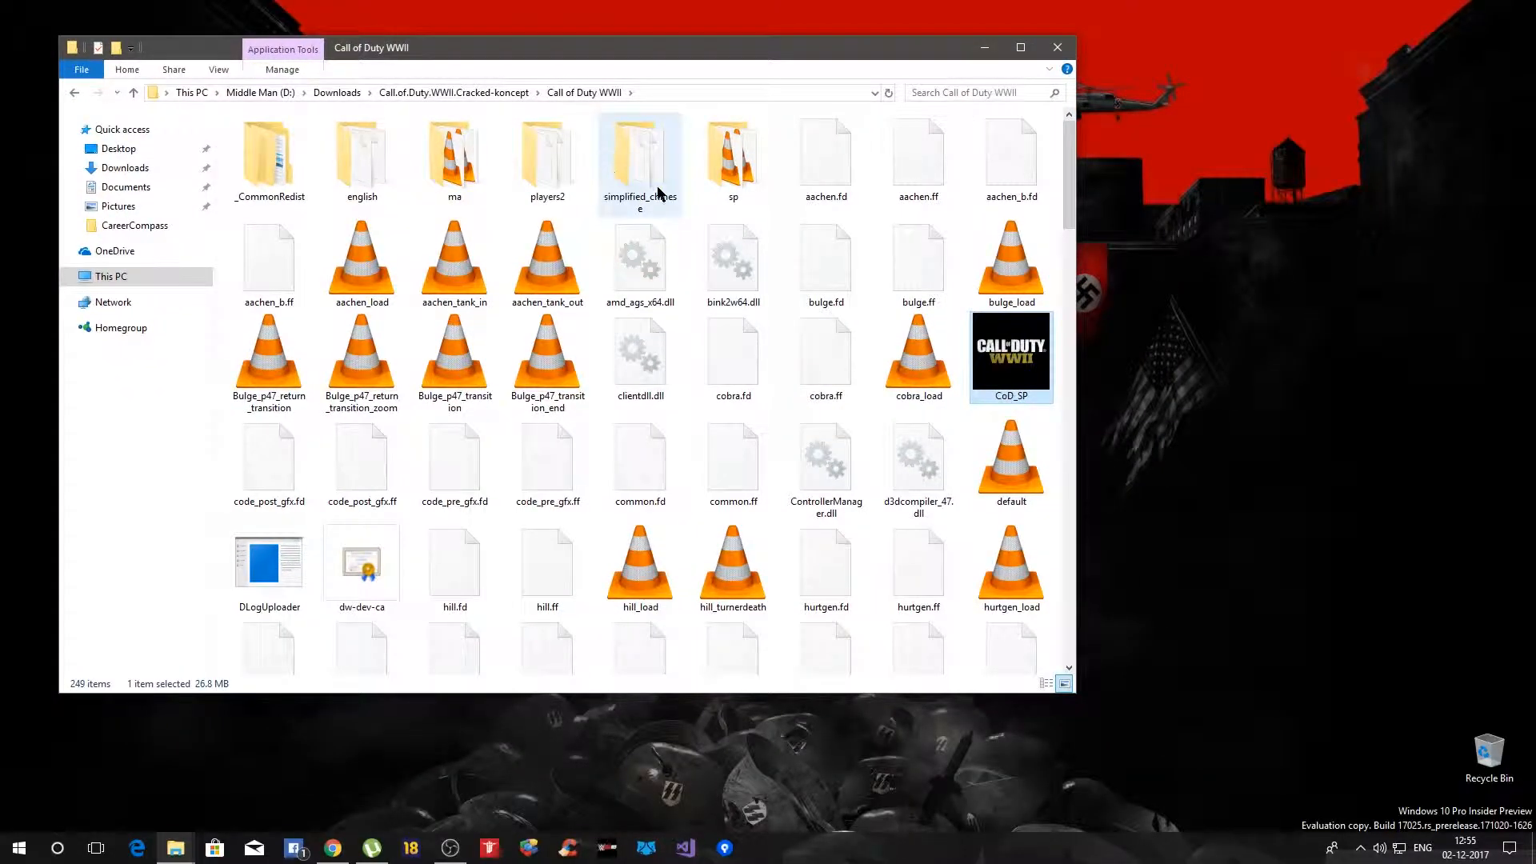
pyautogui.click(640, 157)
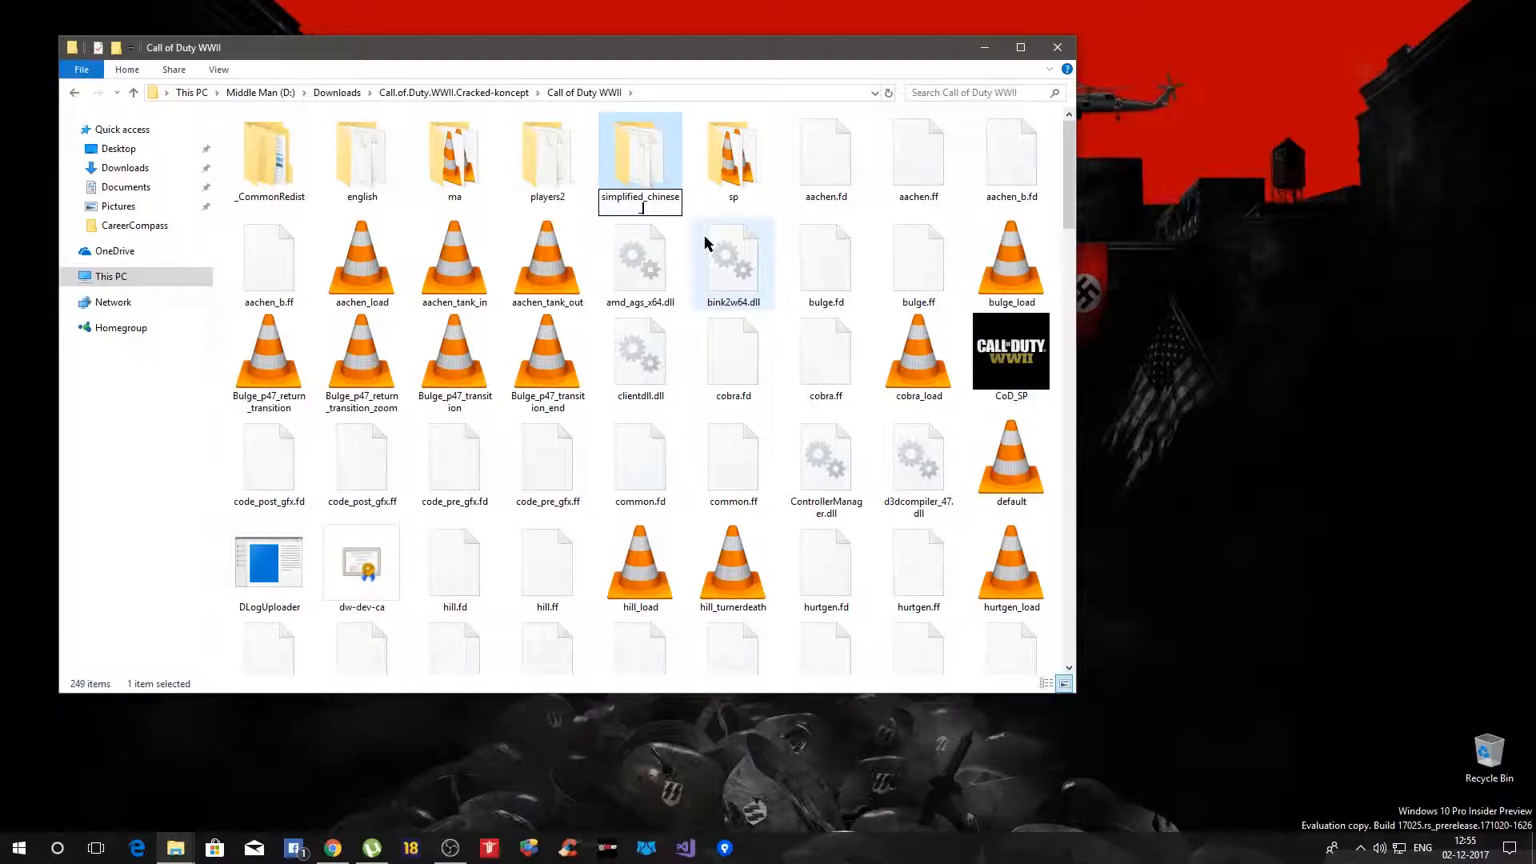
pyautogui.write('_back')
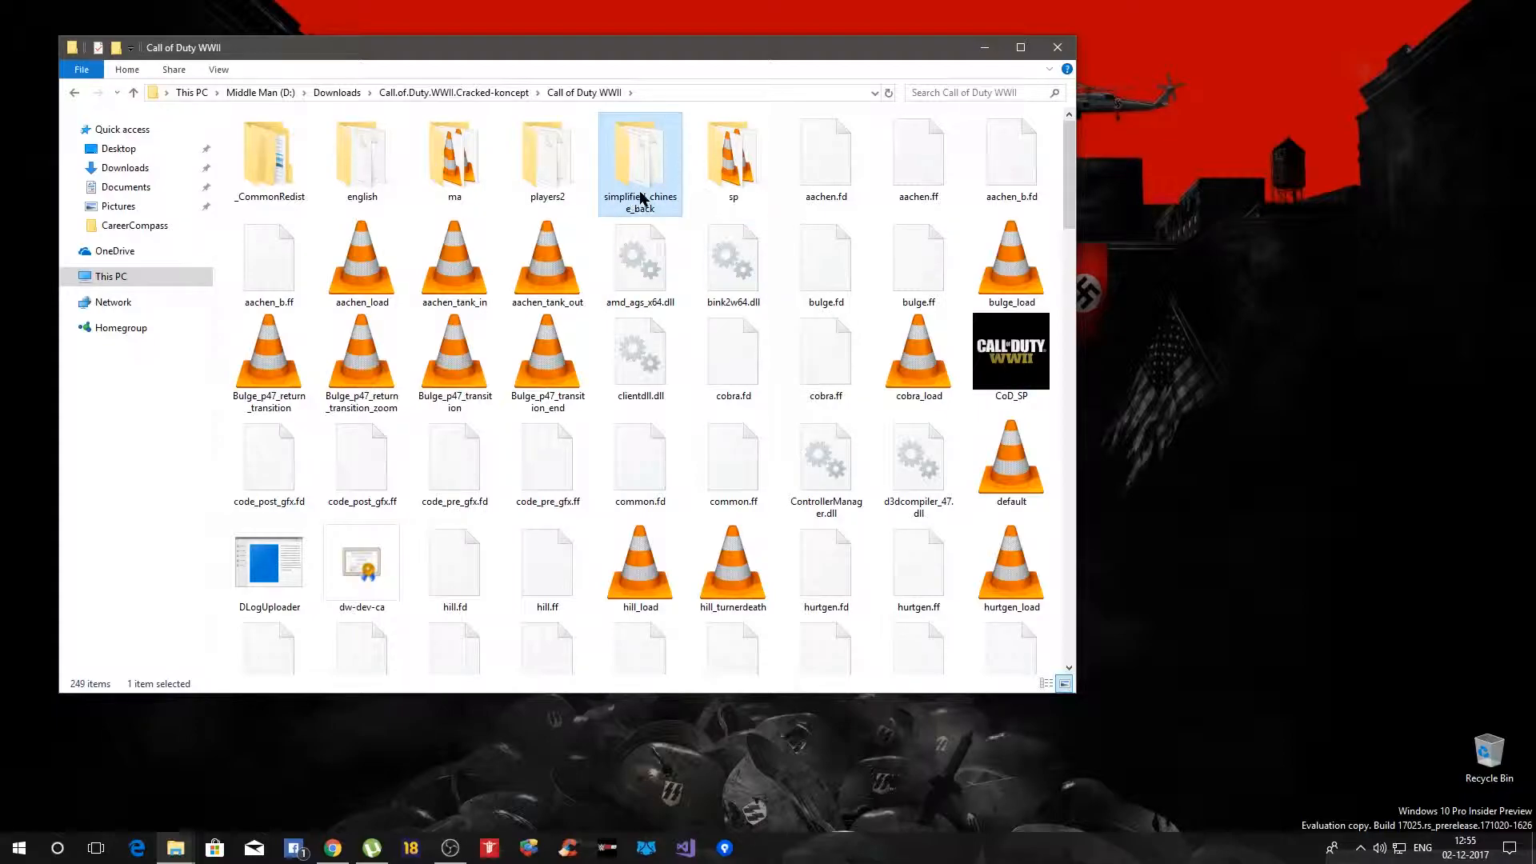
pyautogui.moveTo(654, 209)
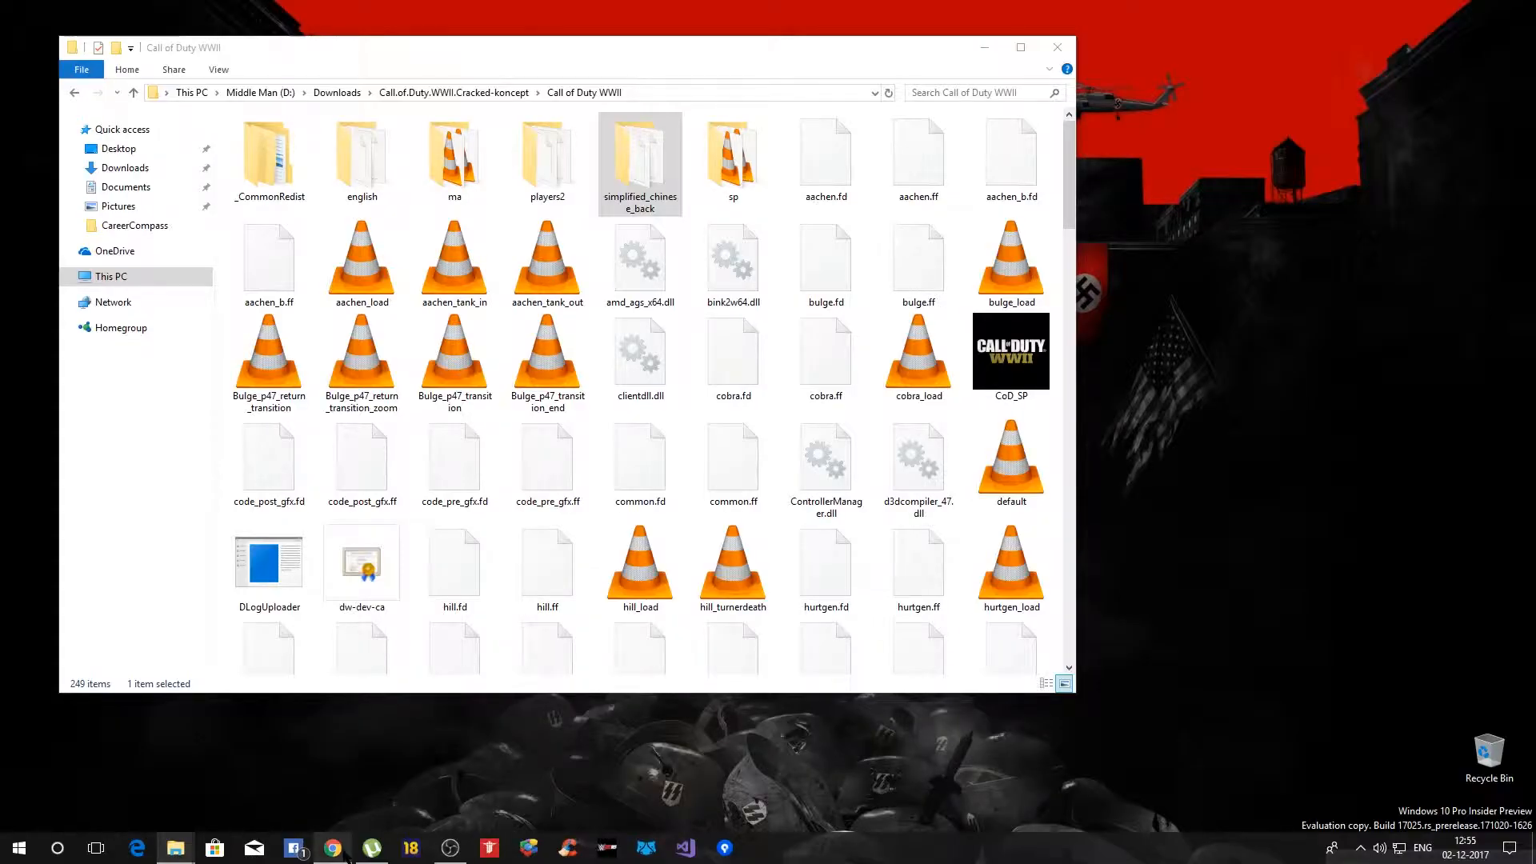
# Download the Call of Duty WWII English language files from the Google Drive page.
pyautogui.click(333, 847)
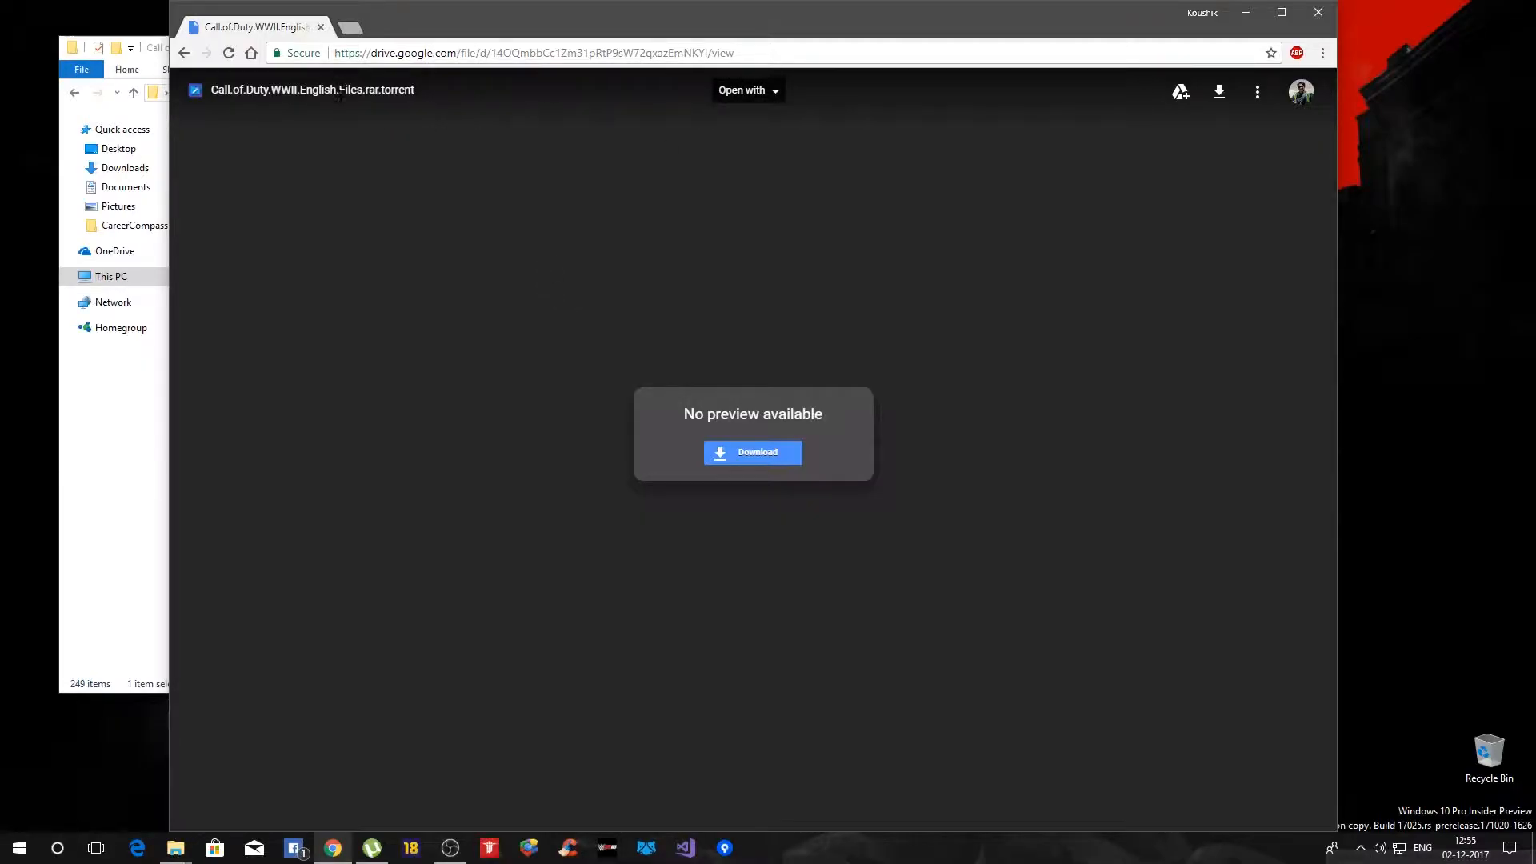
pyautogui.click(534, 53)
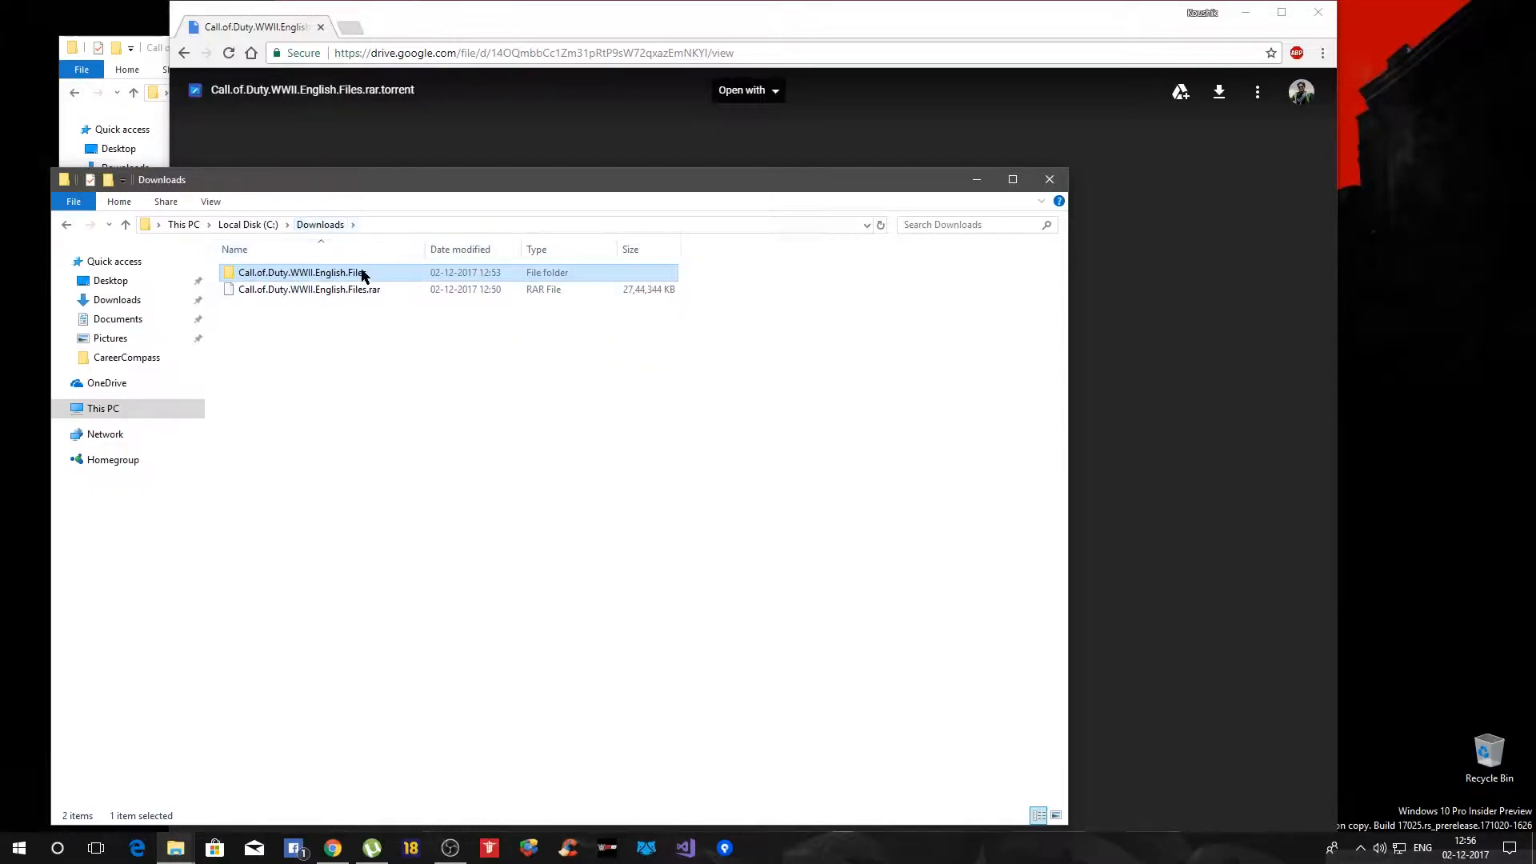
# Open Call.of.Duty.WWII.English.Files, then english, and select all 129 files.
pyautogui.rightClick(307, 289)
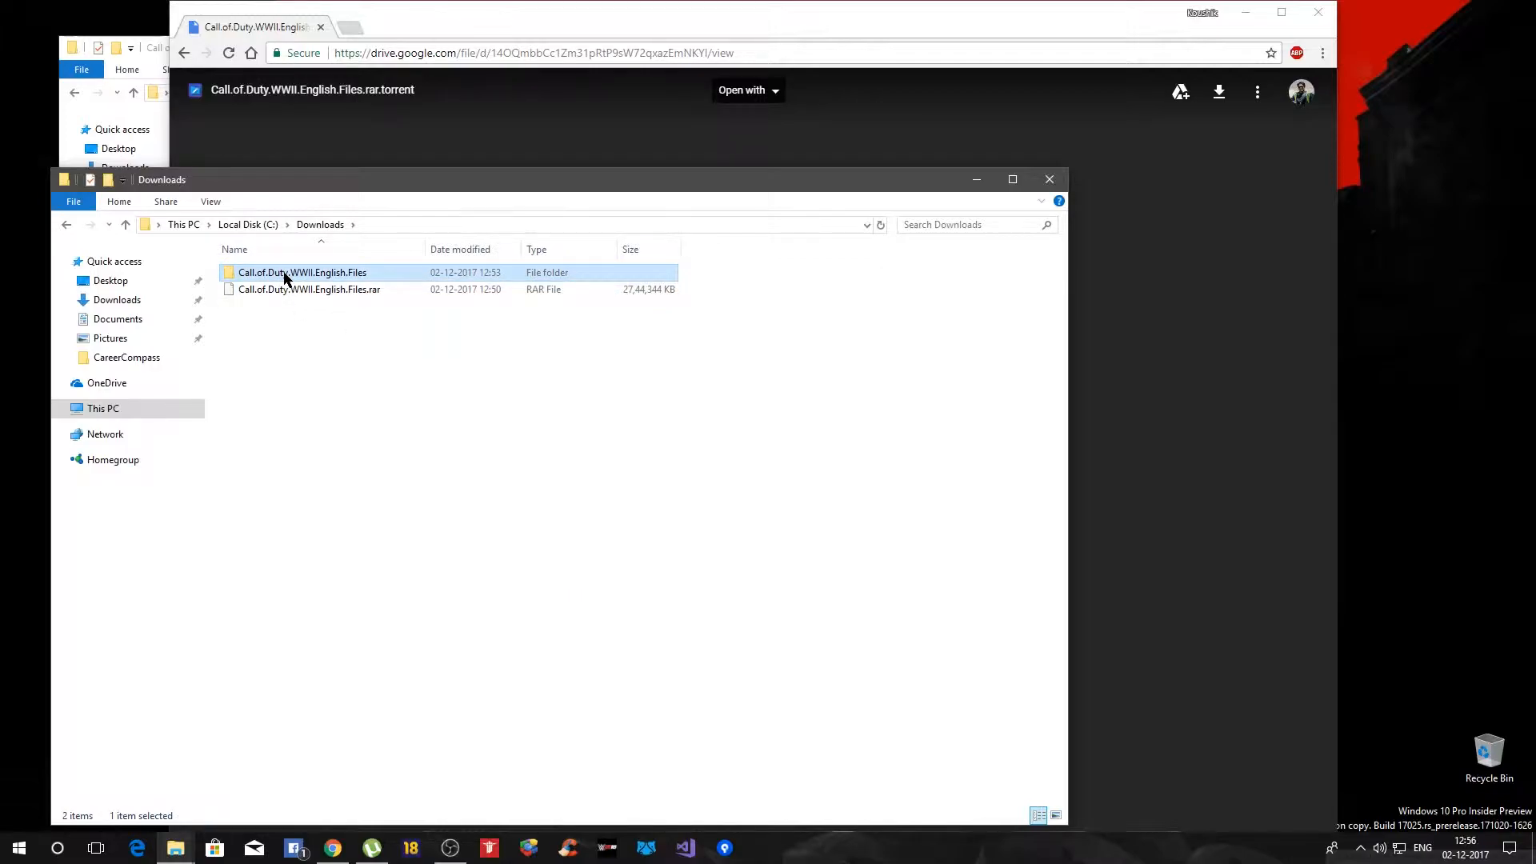
pyautogui.doubleClick(302, 272)
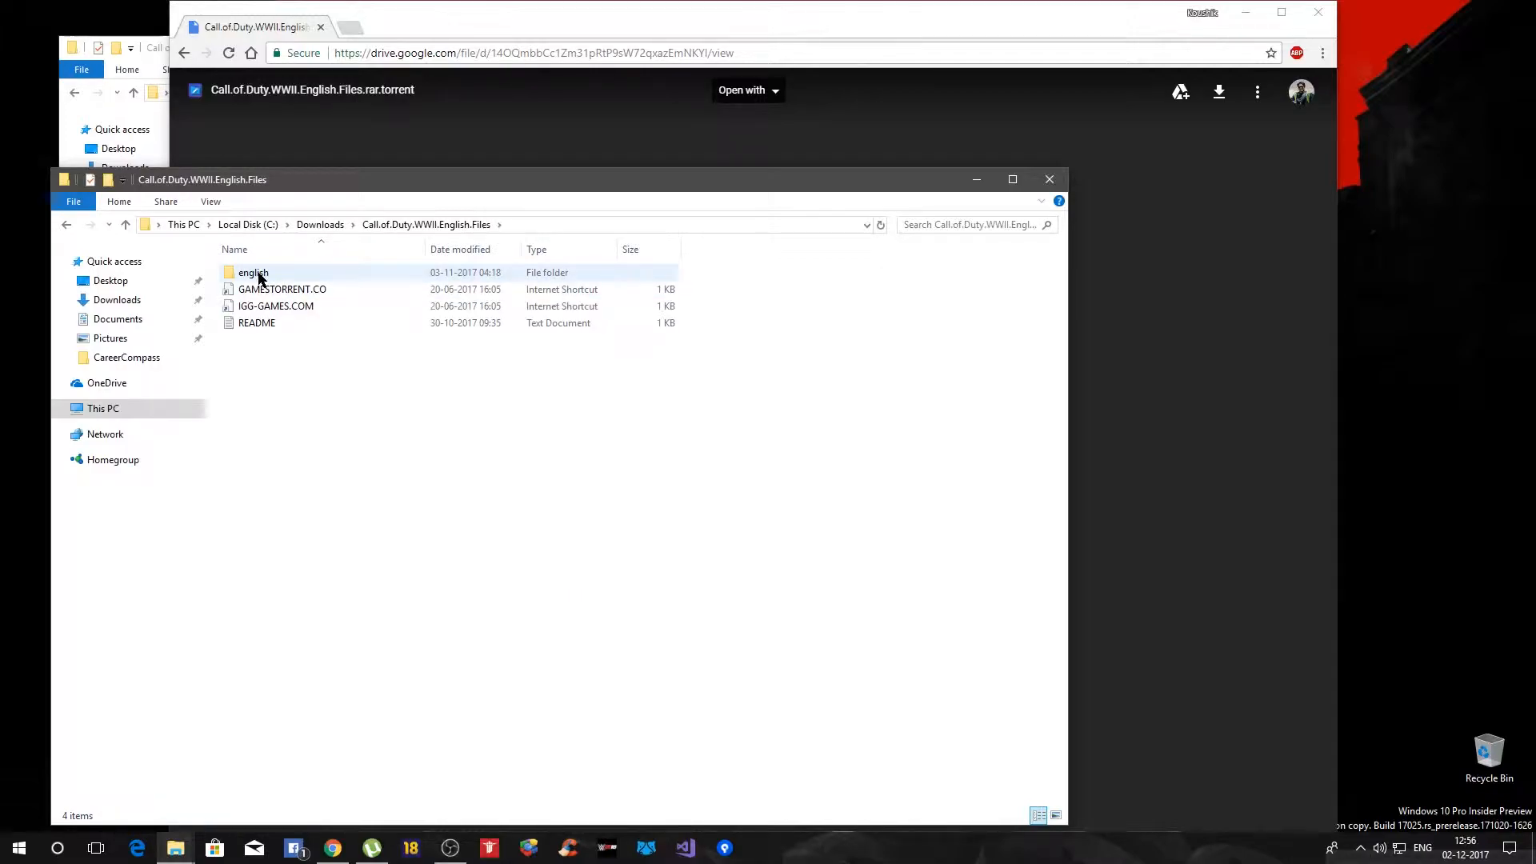
pyautogui.doubleClick(253, 272)
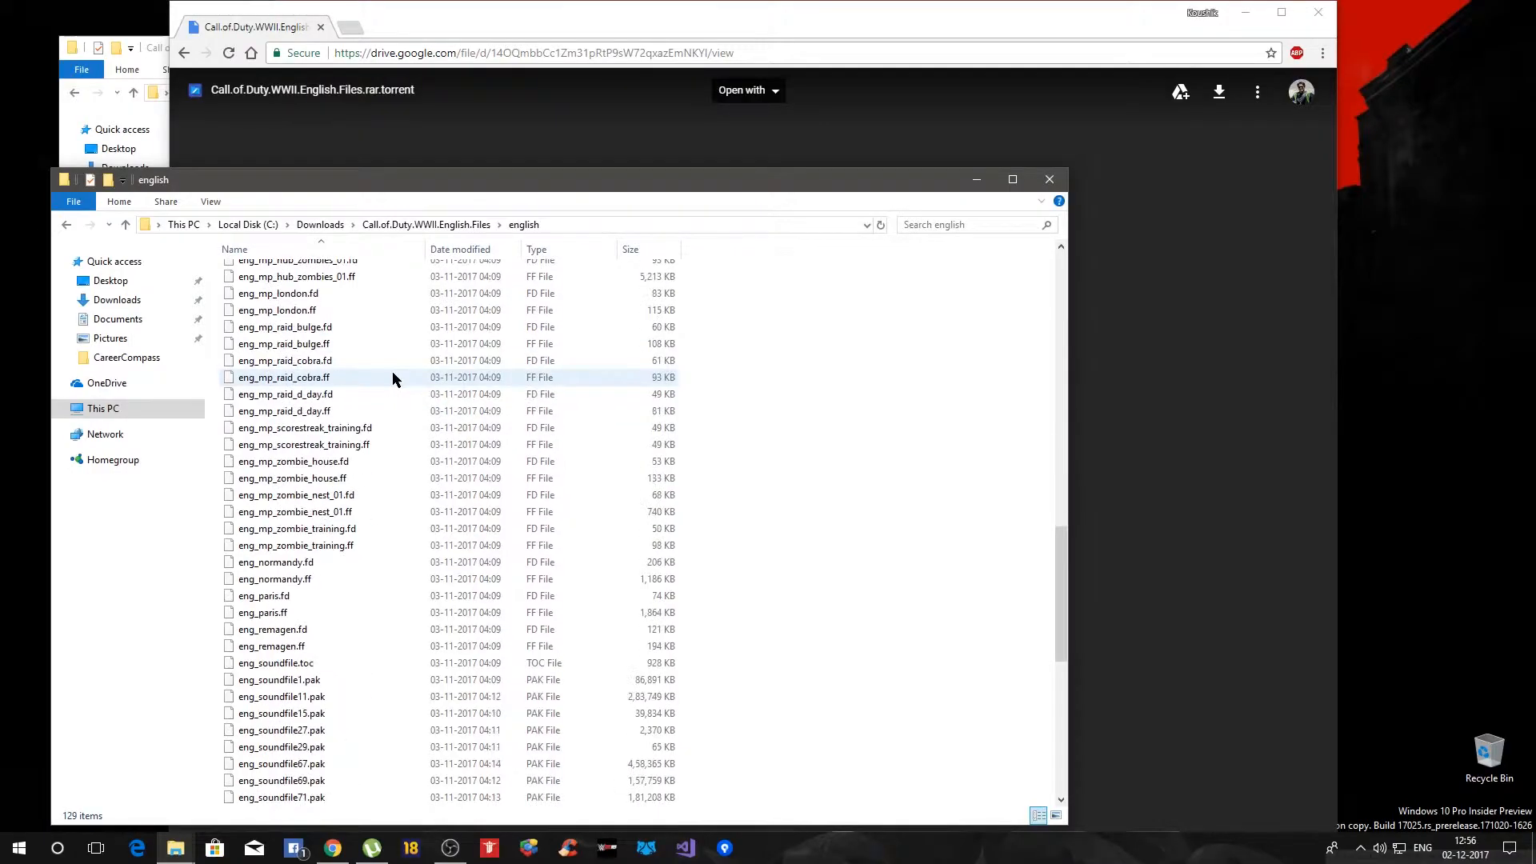
pyautogui.click(460, 249)
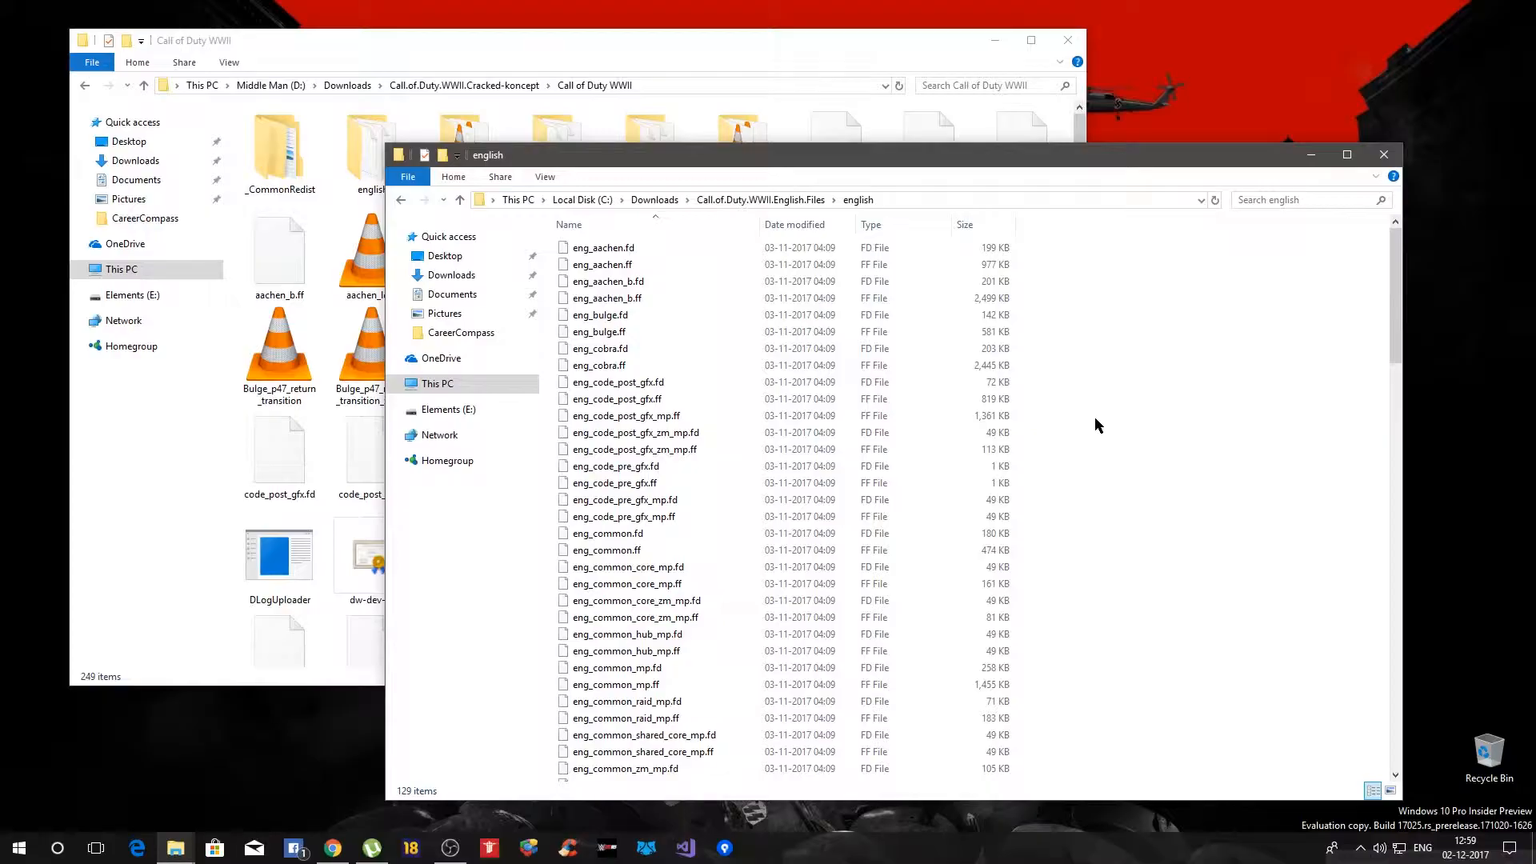
pyautogui.press('ctrl+a')
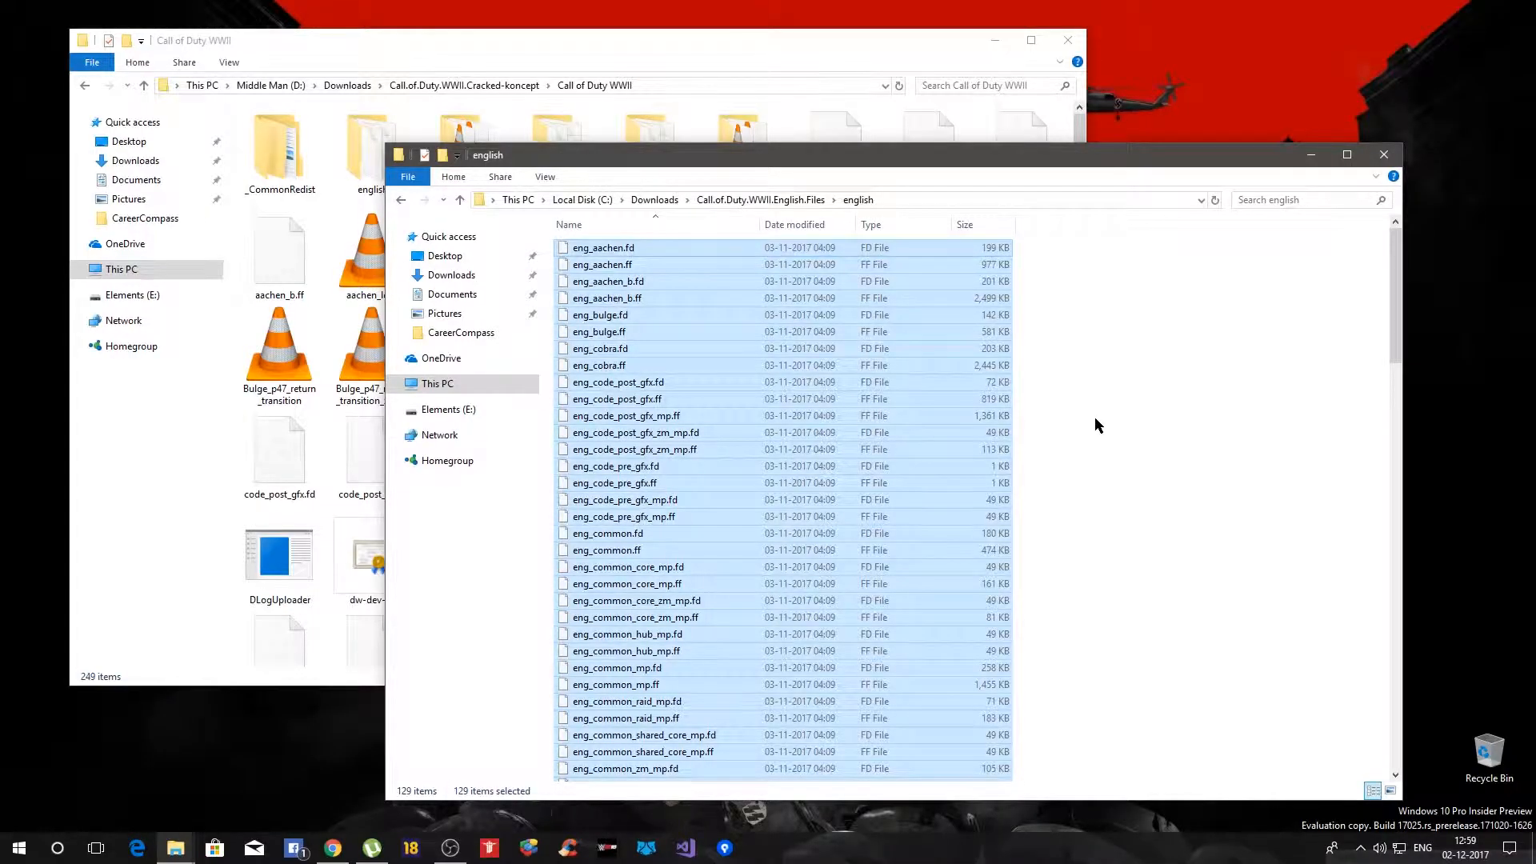
# Paste the 129 files into the game's english folder, replacing 26 same-named files, and verify.
pyautogui.click(193, 40)
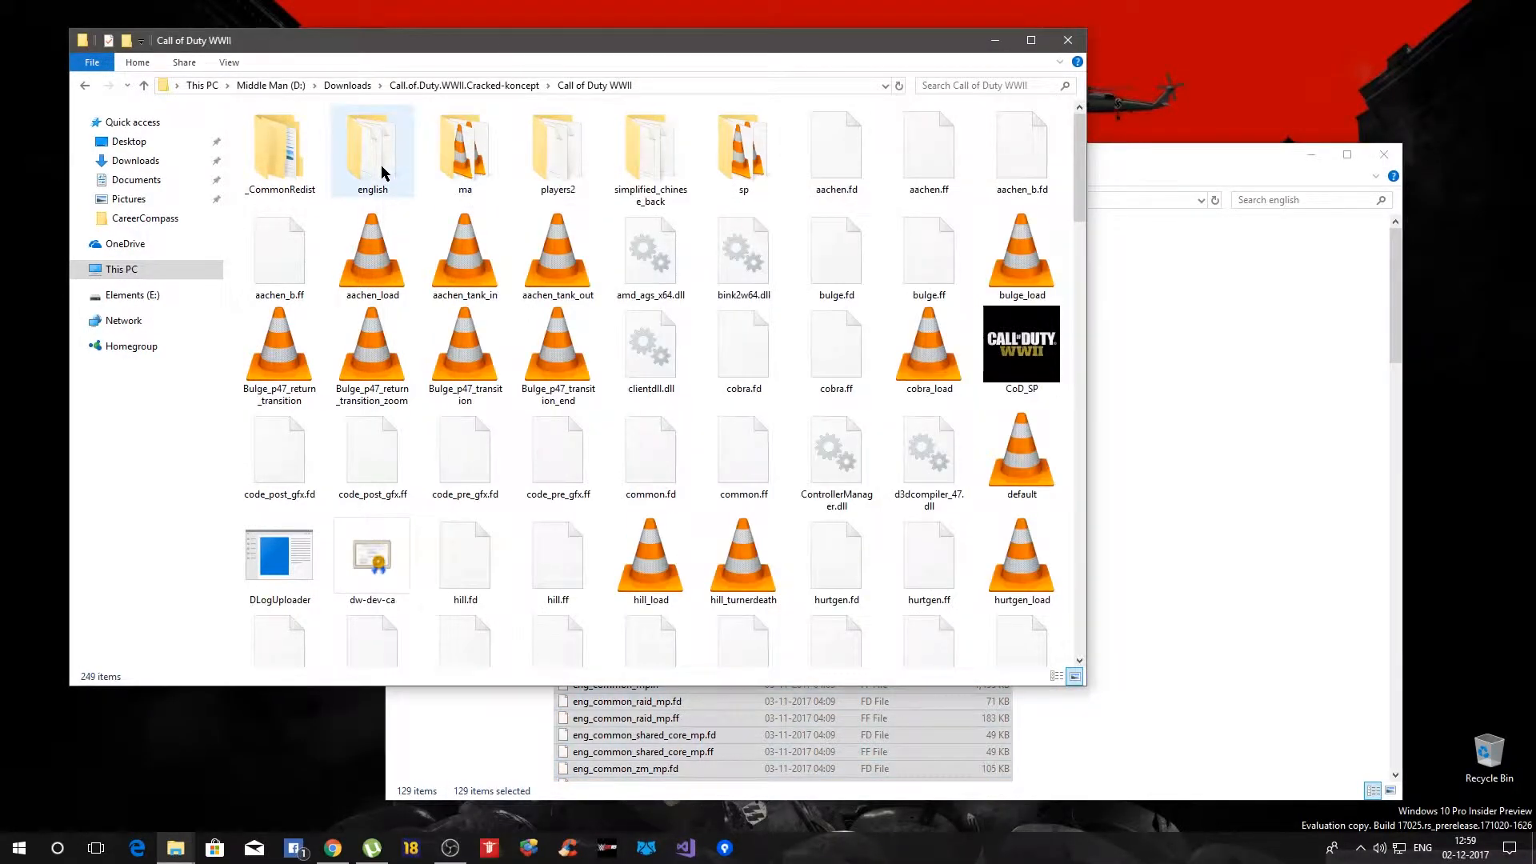
pyautogui.doubleClick(371, 142)
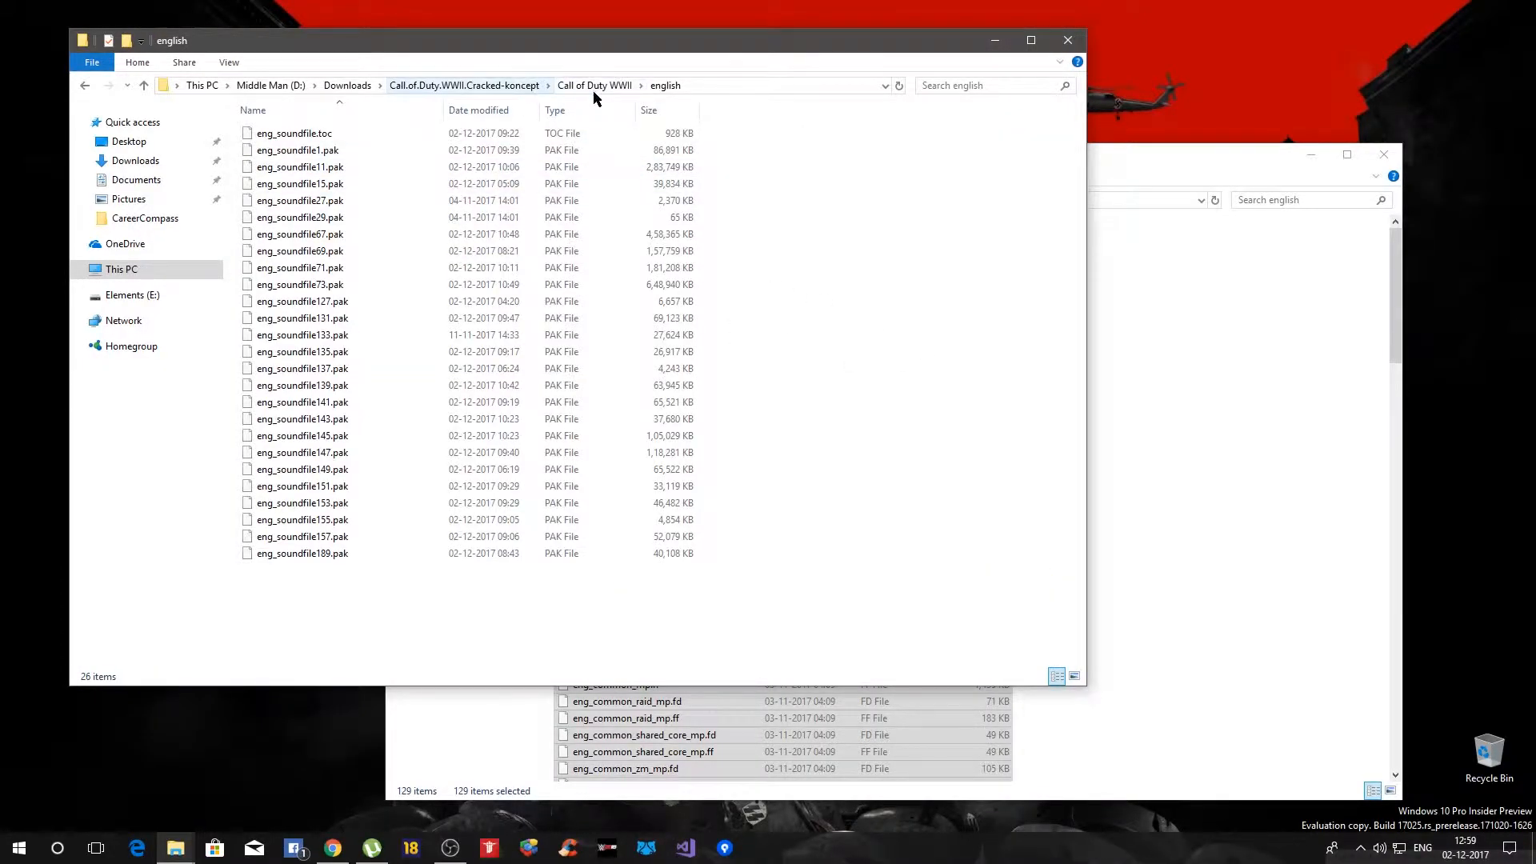
pyautogui.moveTo(534, 270)
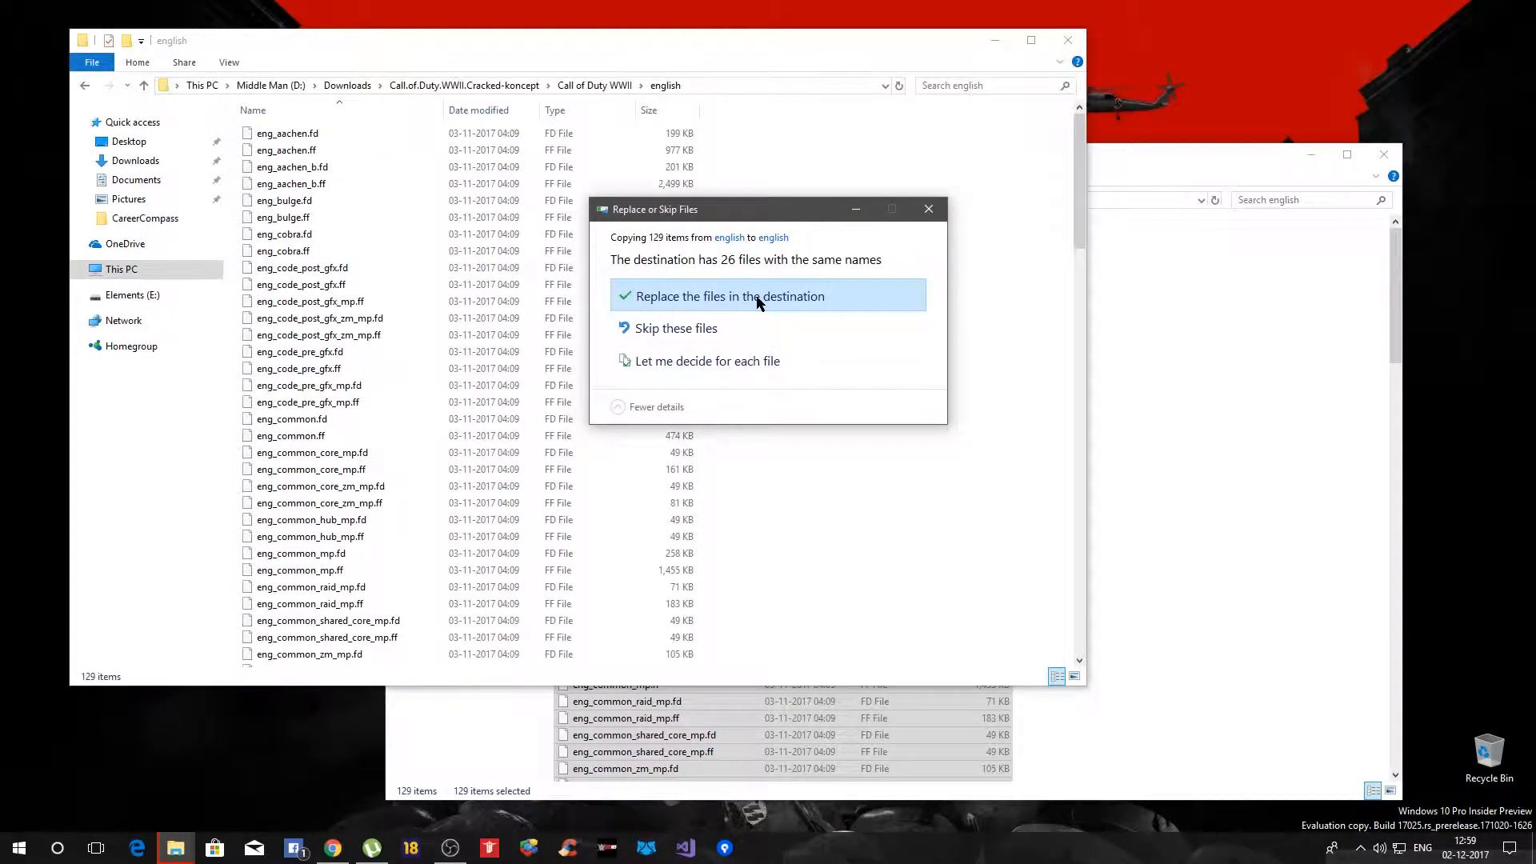
pyautogui.click(728, 296)
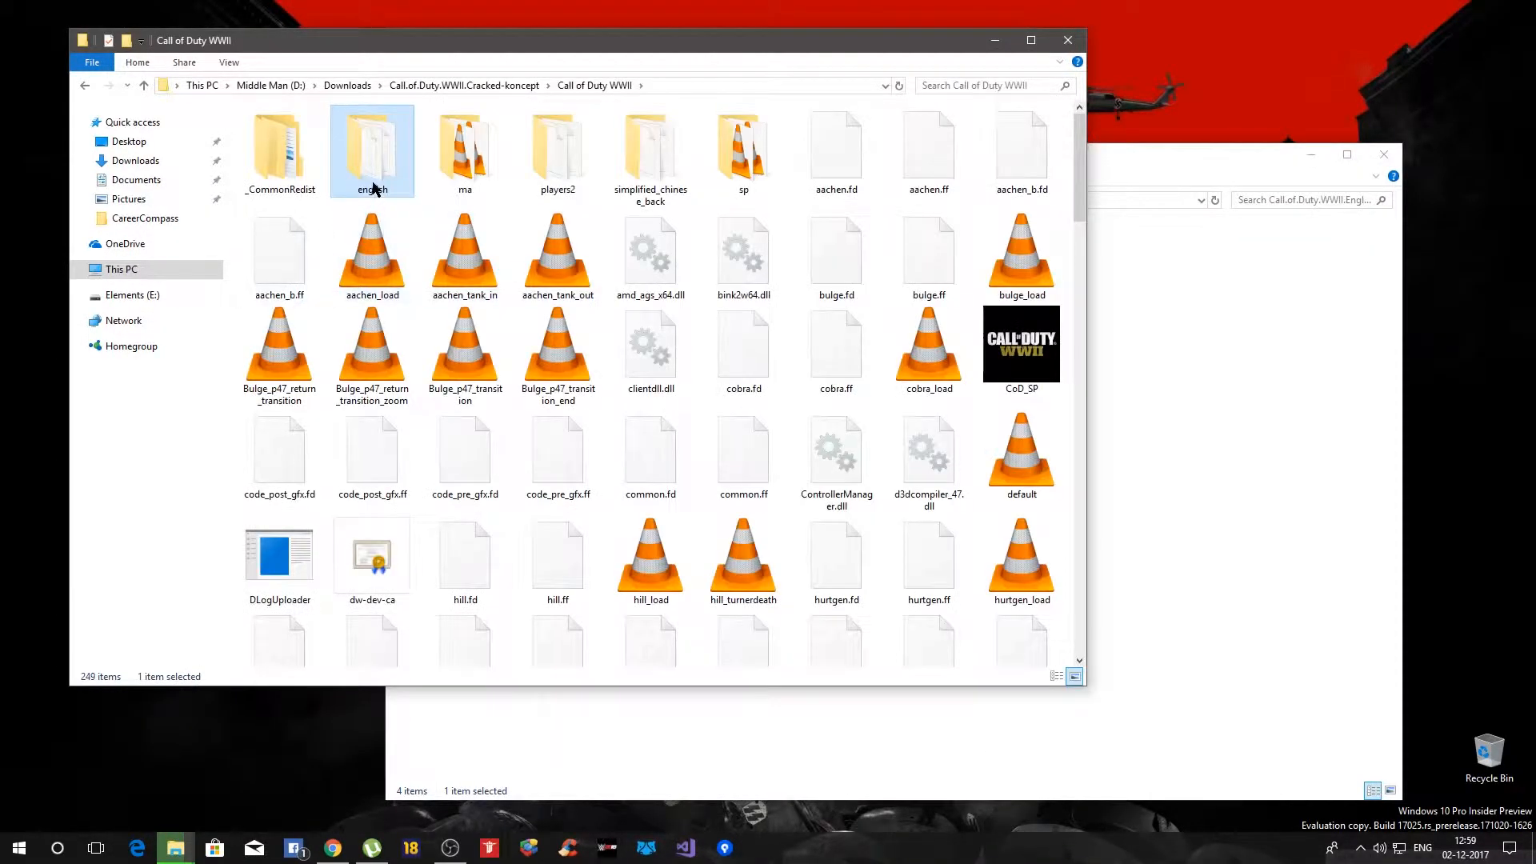
pyautogui.doubleClick(372, 144)
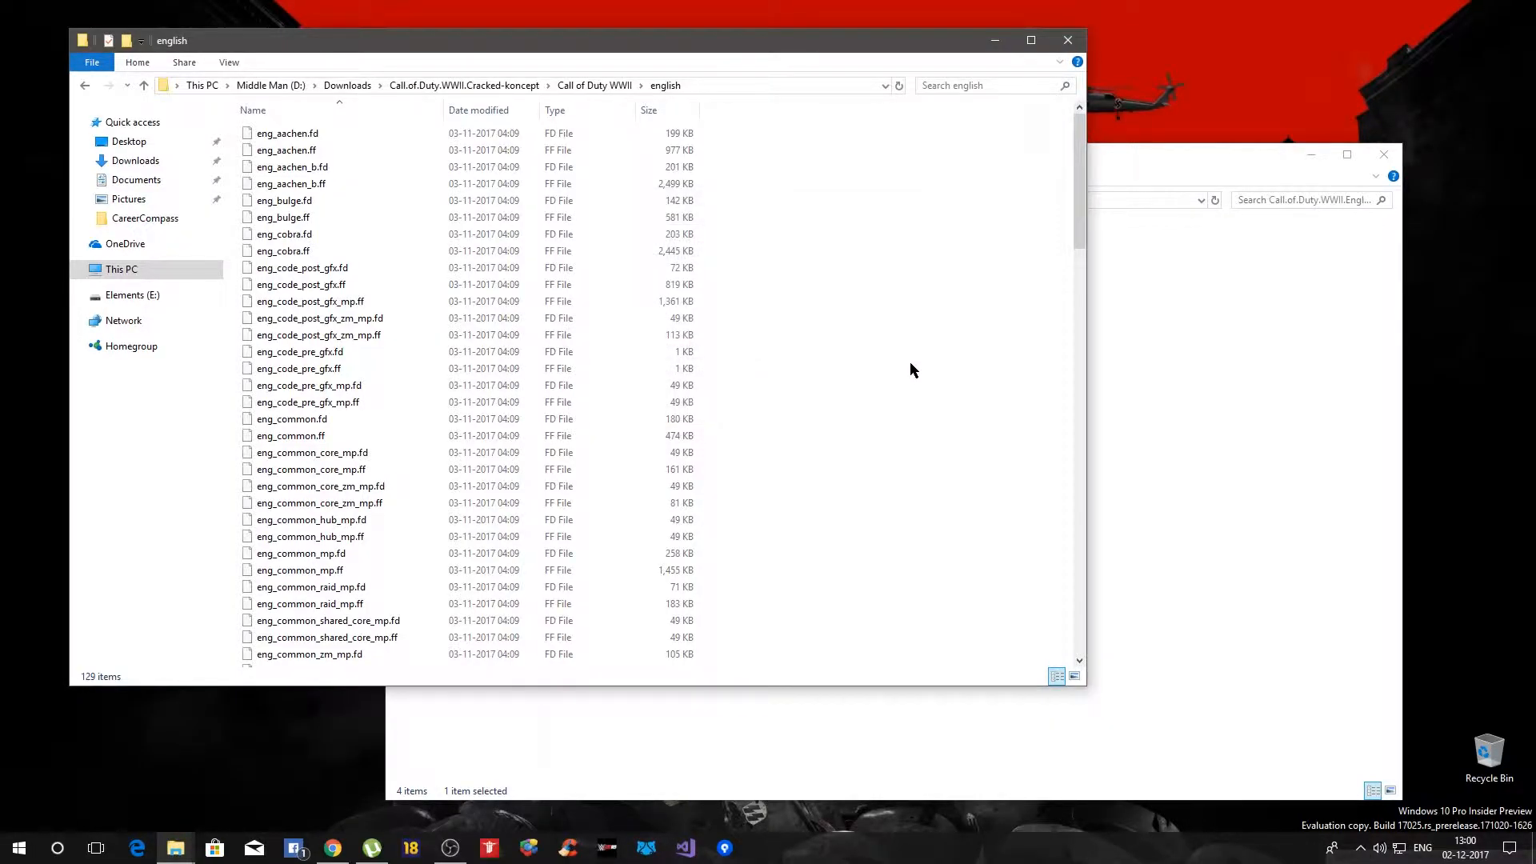
pyautogui.click(593, 85)
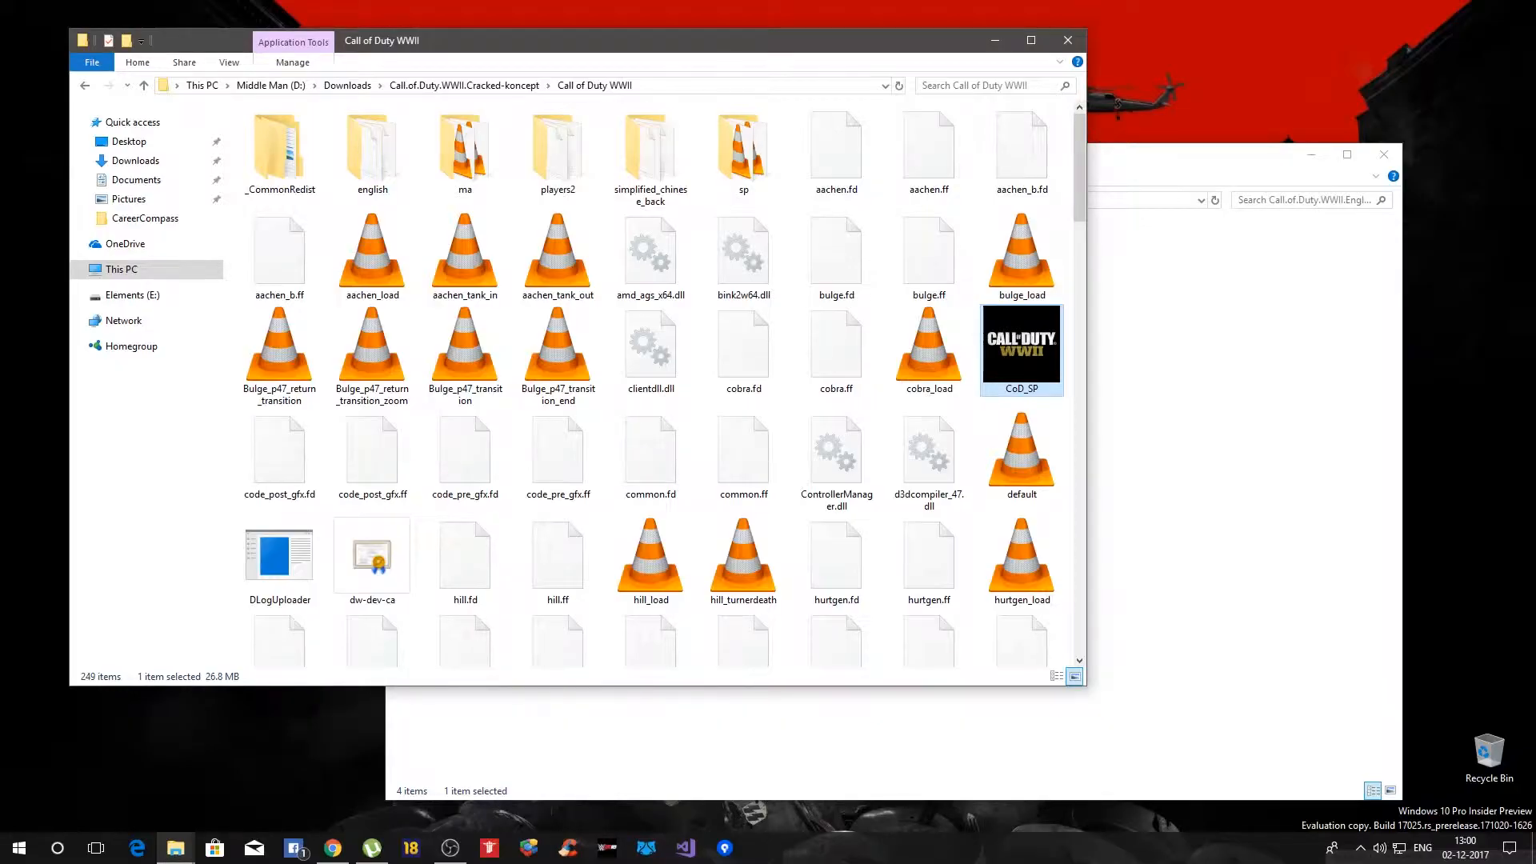
# Launch CoD_SP and accept optimal settings to reach the English main menu.
pyautogui.doubleClick(1021, 346)
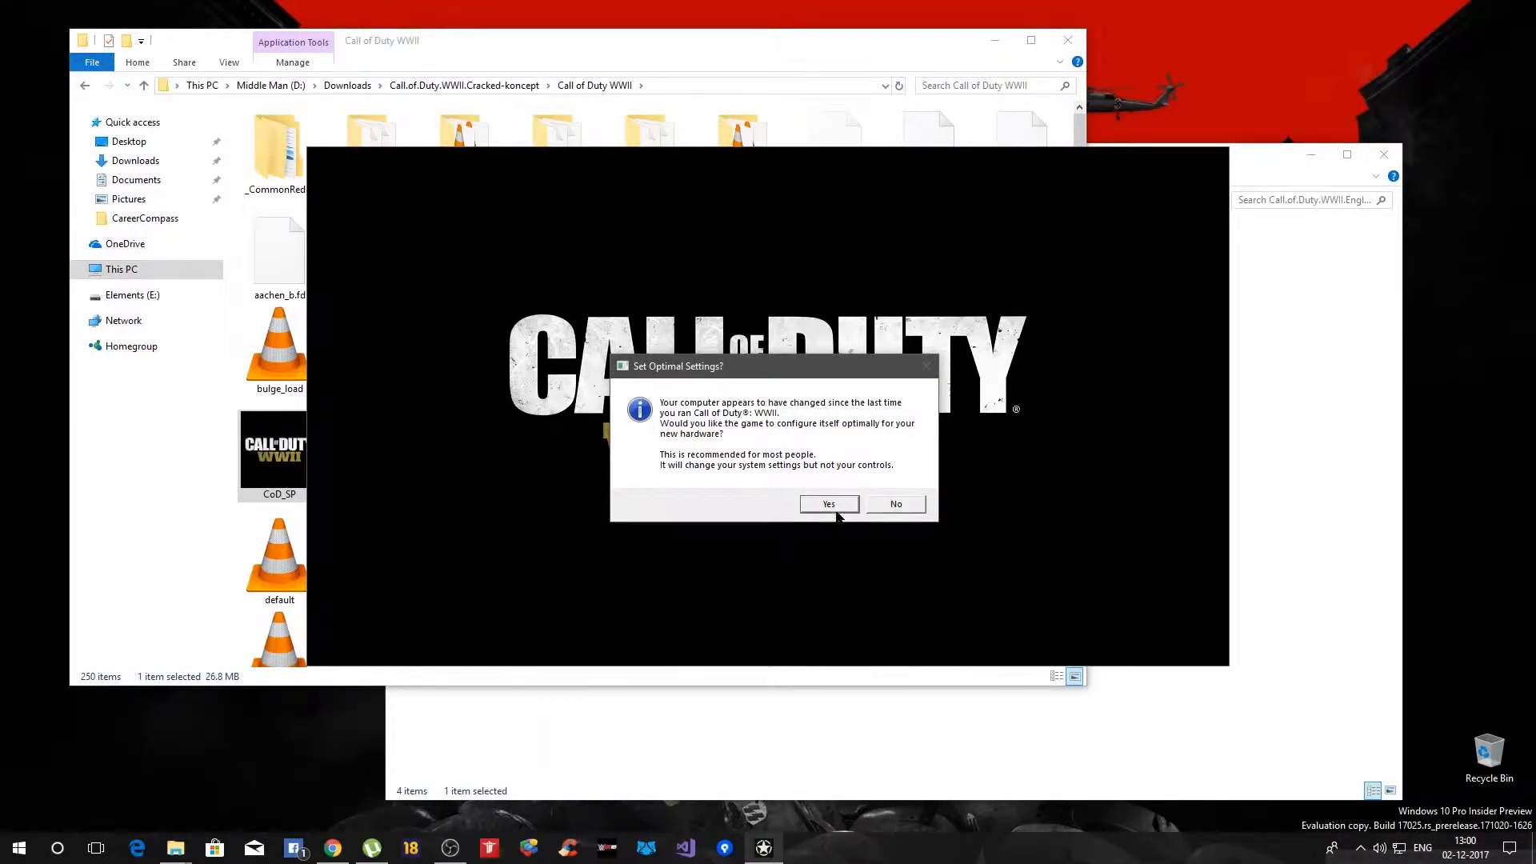
pyautogui.click(828, 503)
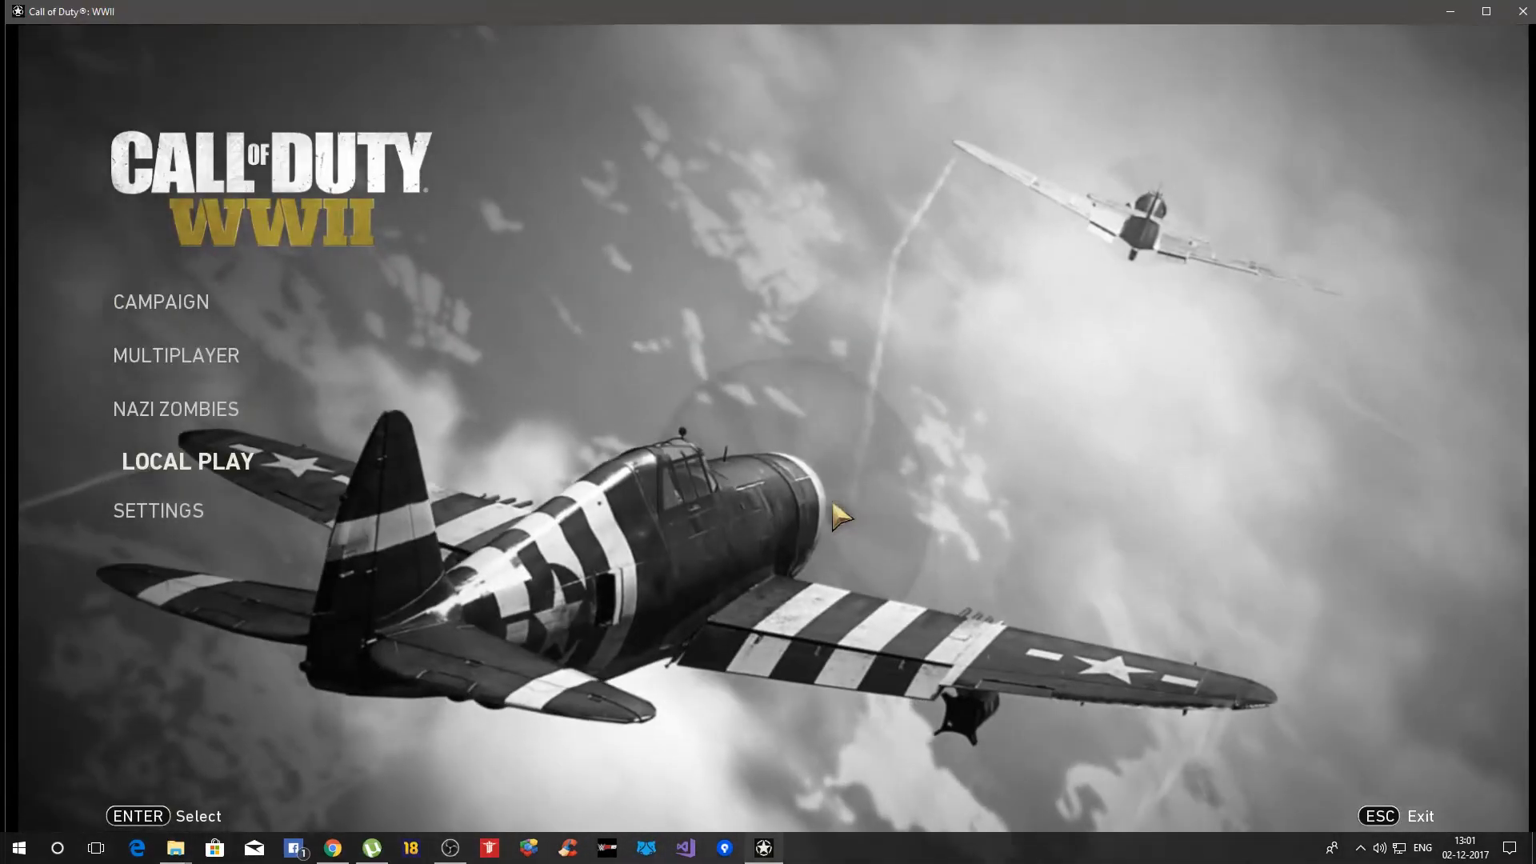
# Set the display mode to Fullscreen in Settings and keep the new settings.
pyautogui.click(158, 510)
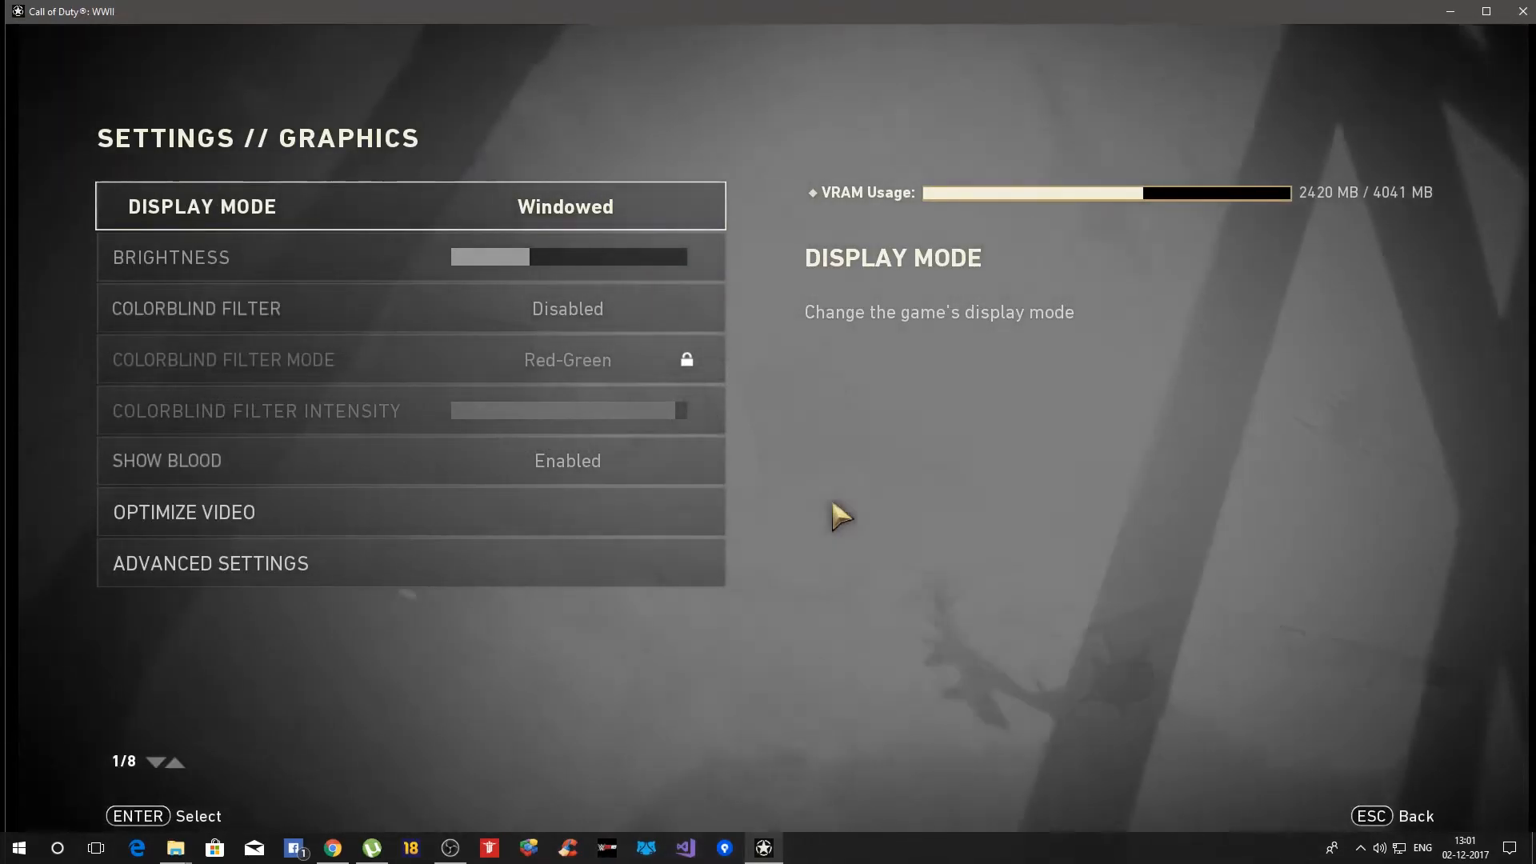
pyautogui.click(410, 205)
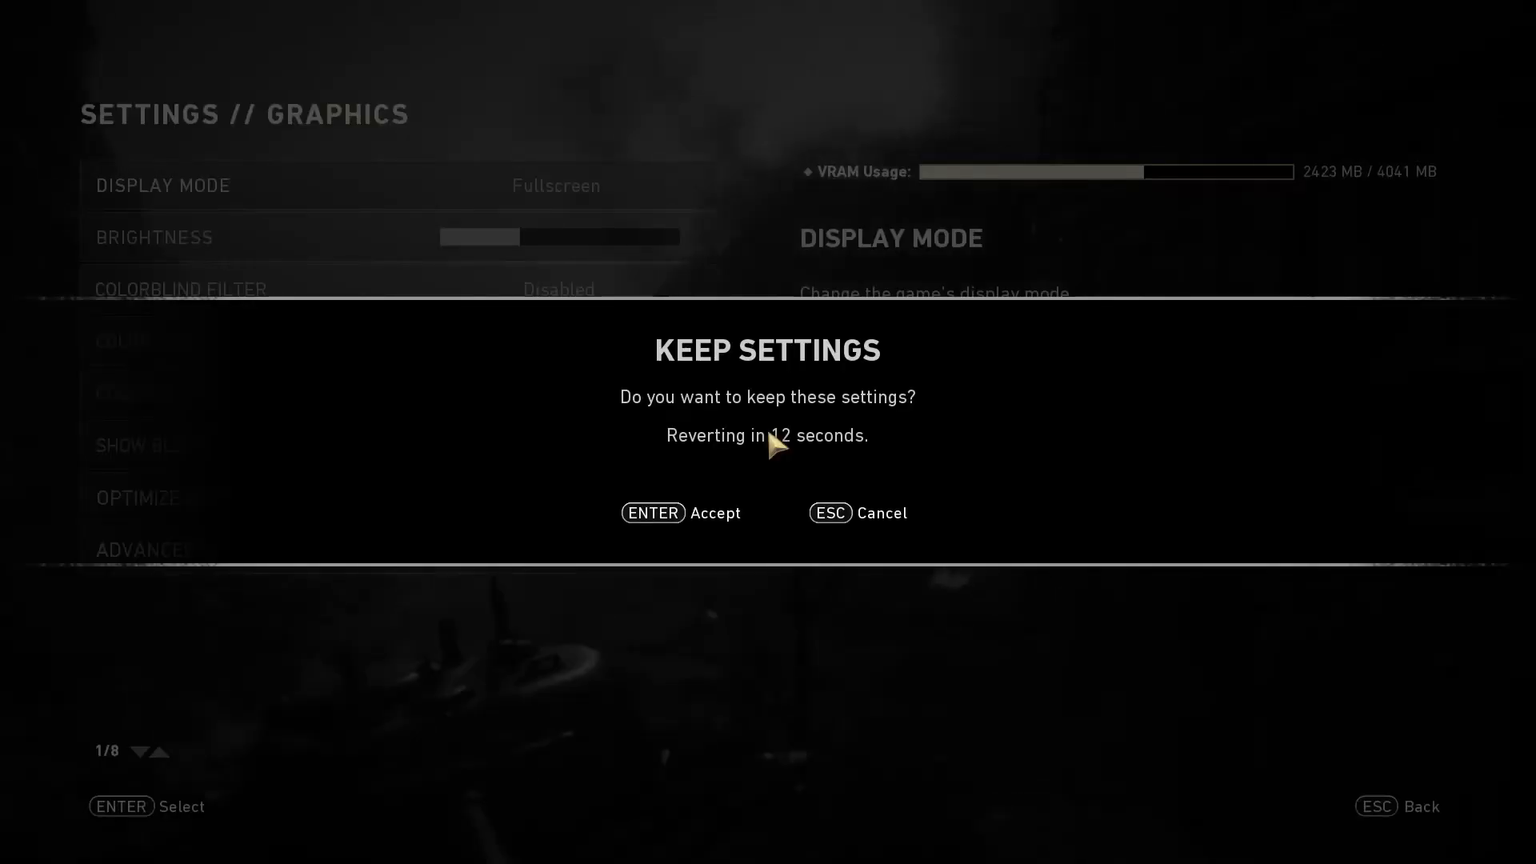
pyautogui.press('Enter')
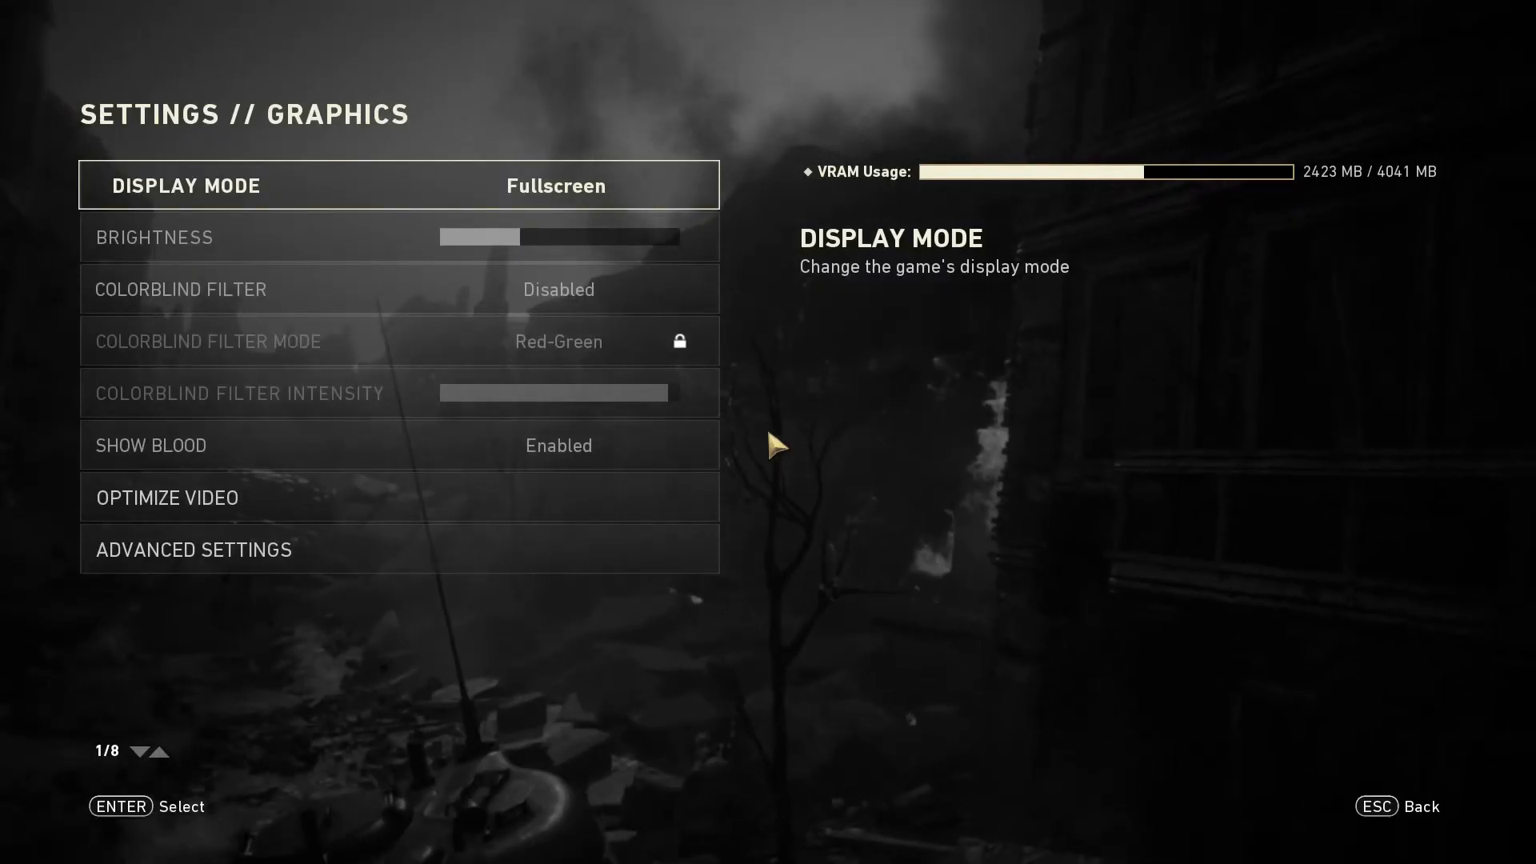